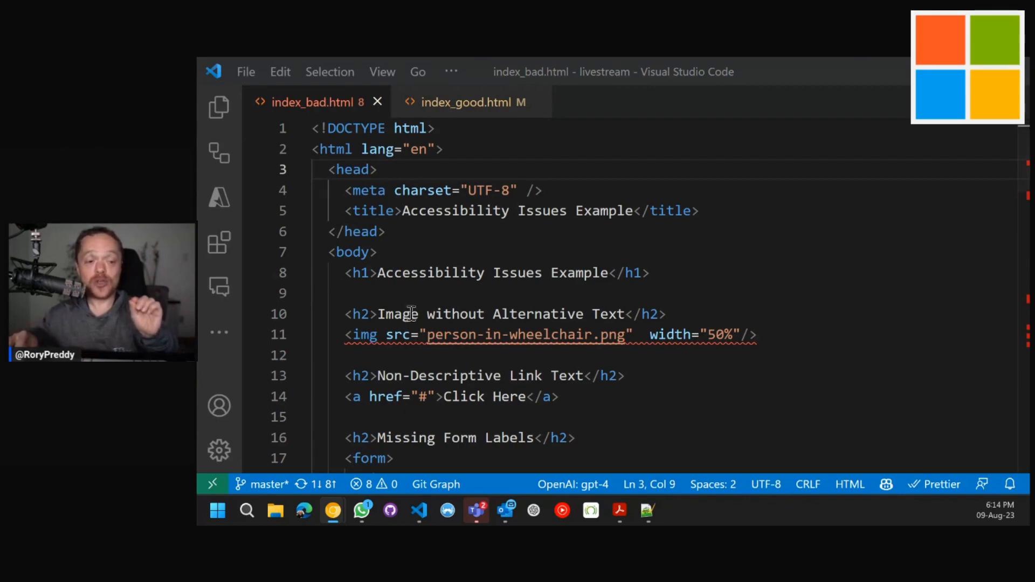
Search Extensions for 'axe', view the axe Accessibility Linter details, then close its page.
click(218, 243)
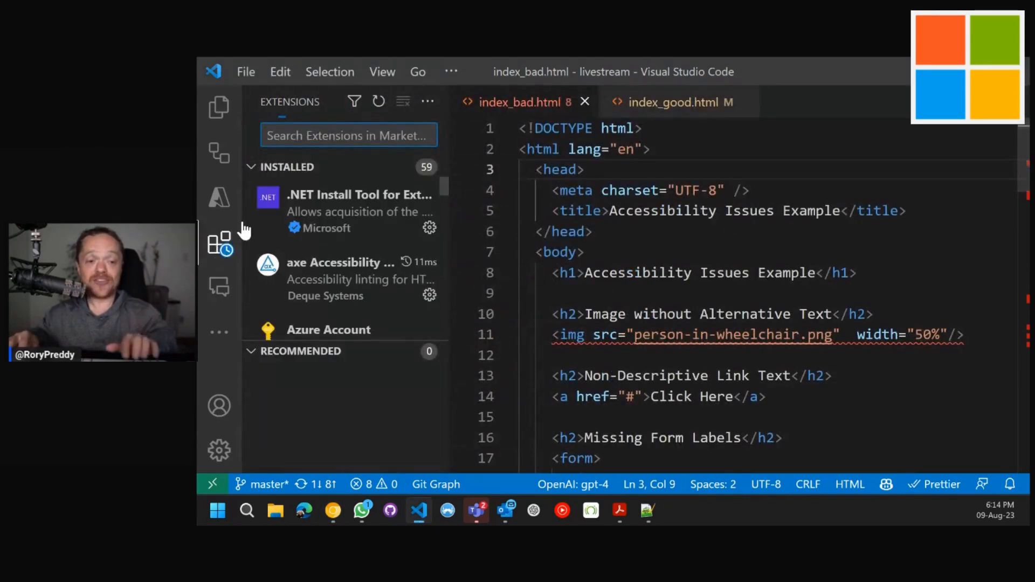
text(axe)
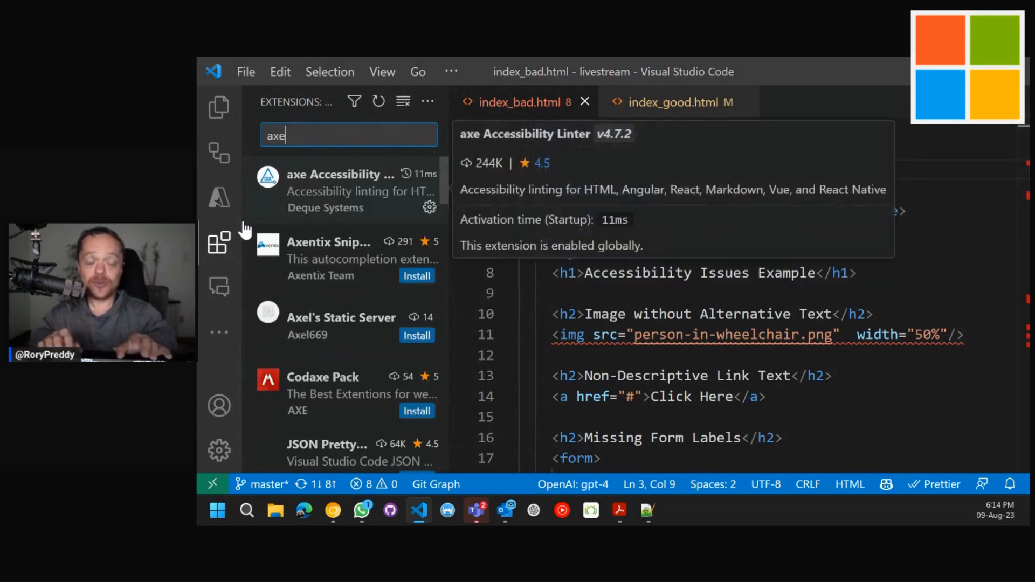
mouse_move(336, 219)
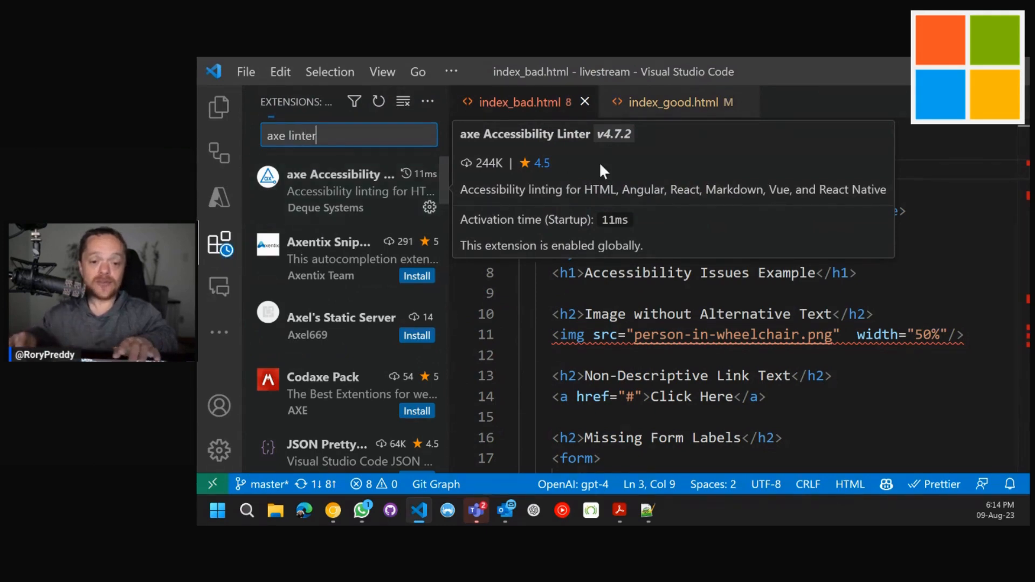
click(340, 191)
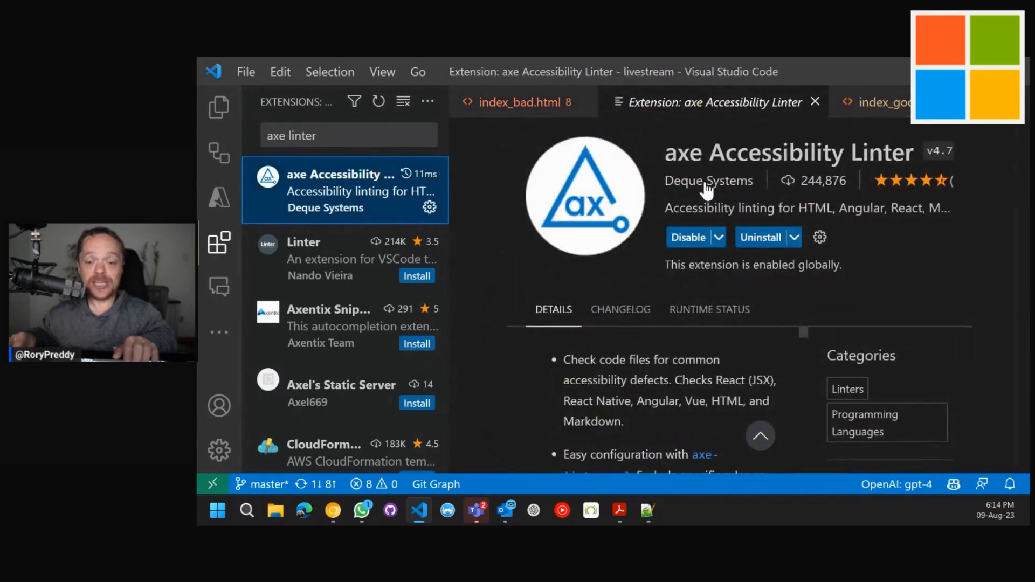
mouse_move(709, 180)
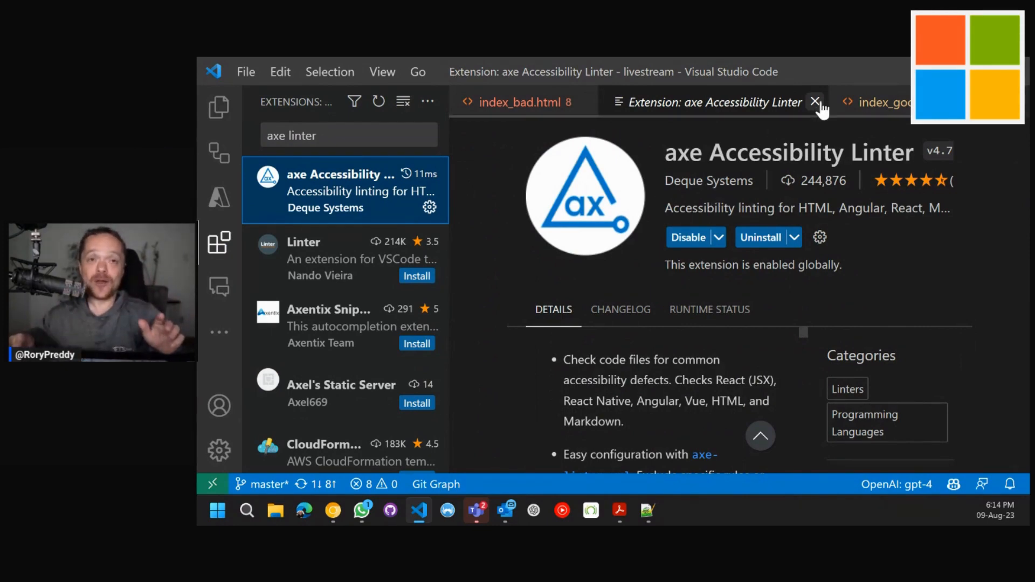
click(816, 103)
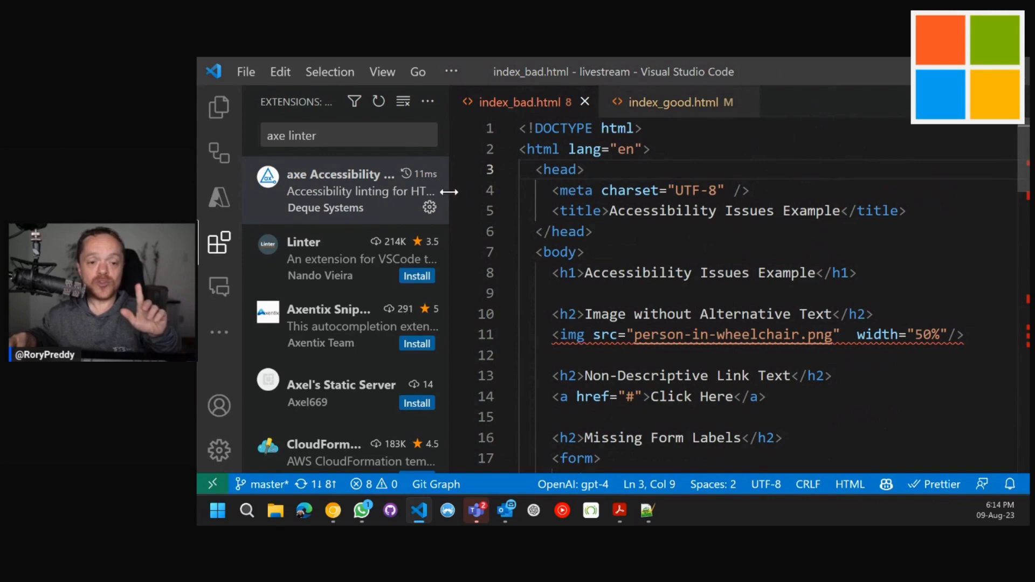
Hide the Extensions sidebar to return to the index_bad.html editor.
click(219, 241)
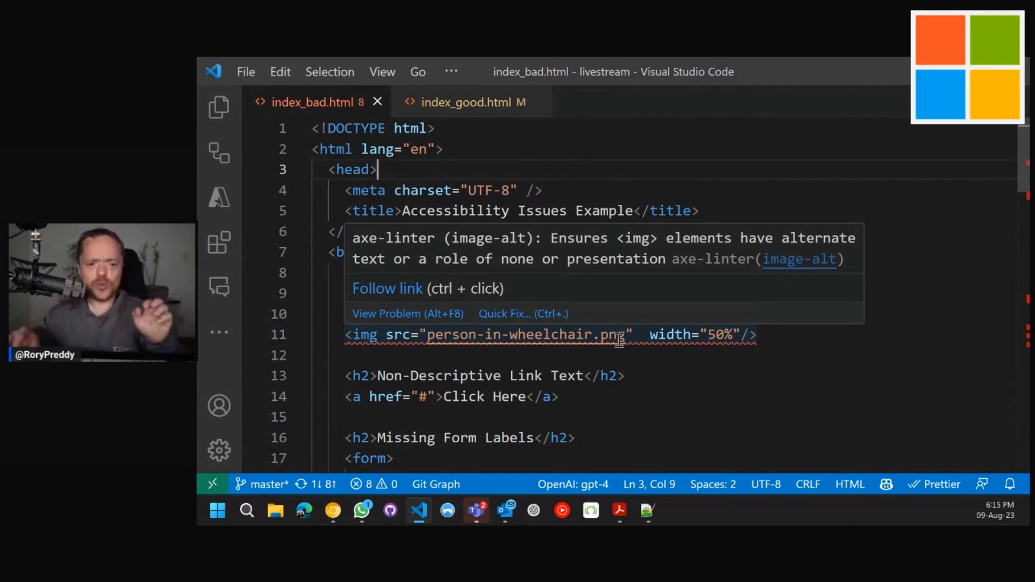
mouse_move(689, 257)
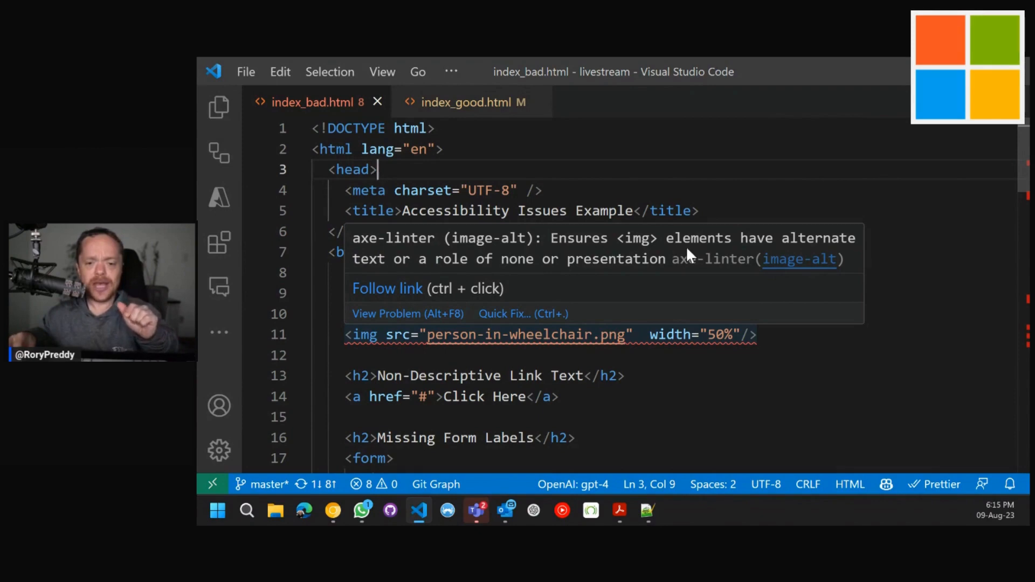
mouse_move(546, 287)
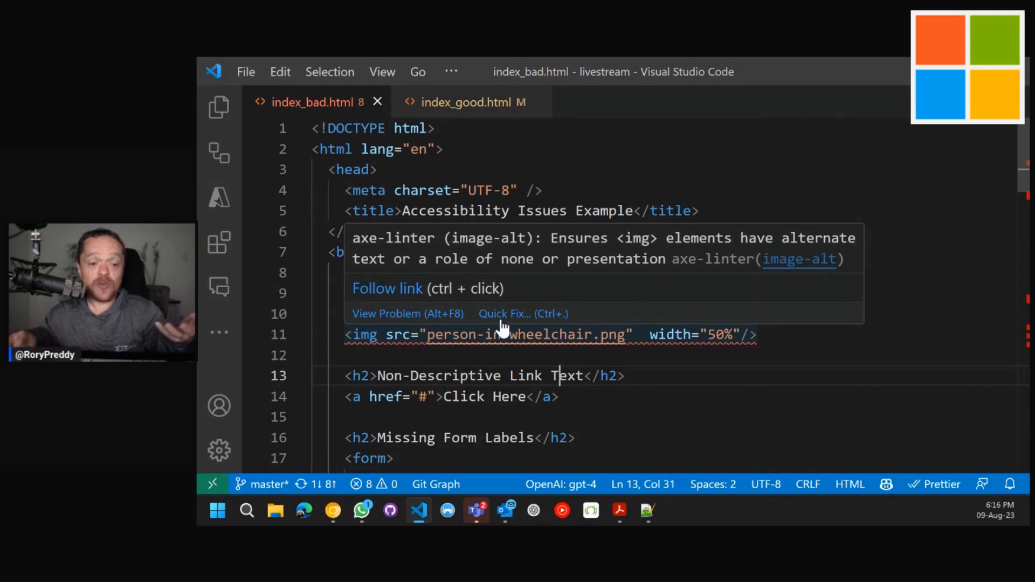
mouse_move(423, 304)
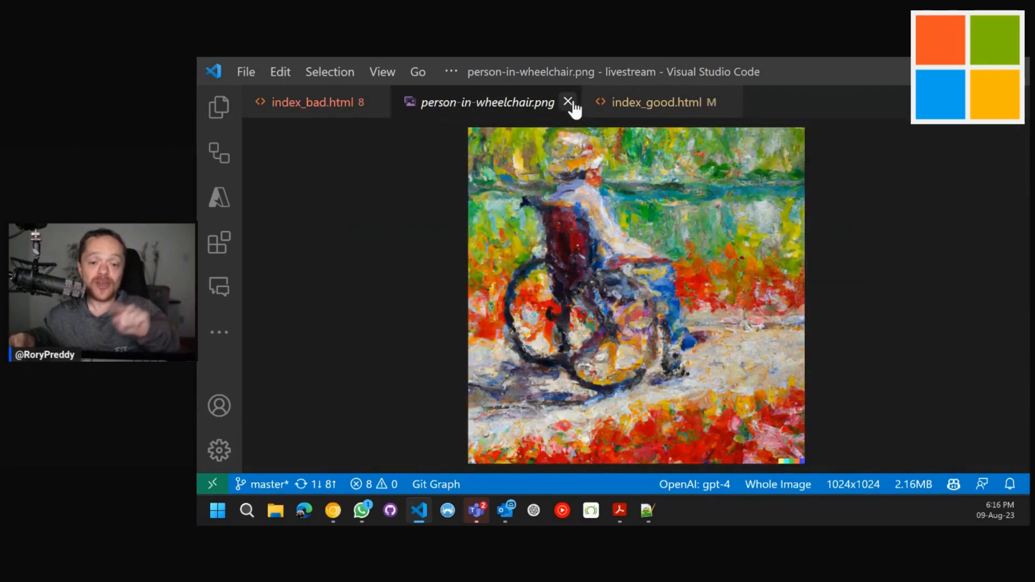
mouse_move(569, 102)
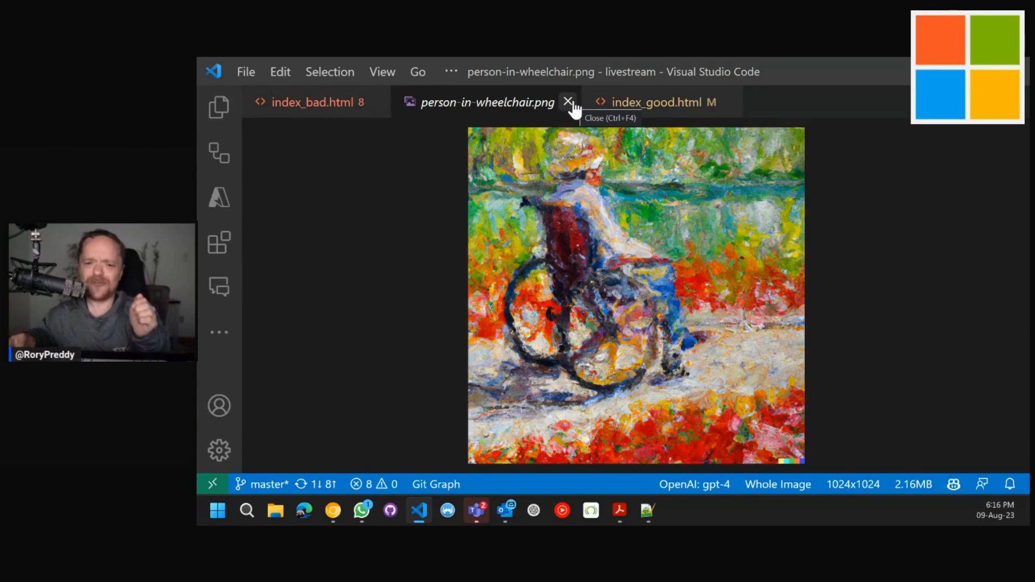
Close the person-in-wheelchair.png preview and scroll through index_bad.html's flagged form, contrast and table issues.
click(568, 102)
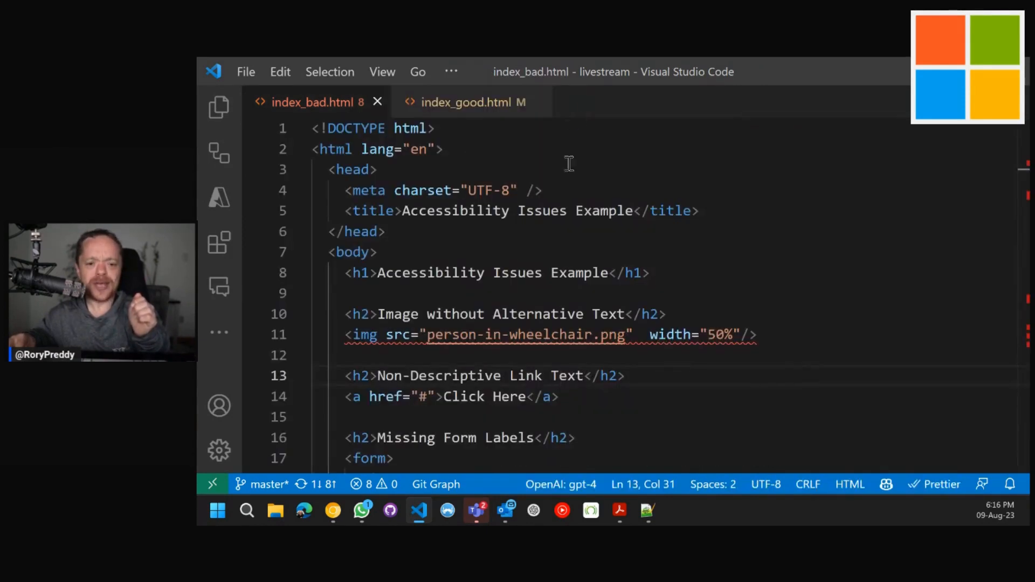
scroll(down, 3)
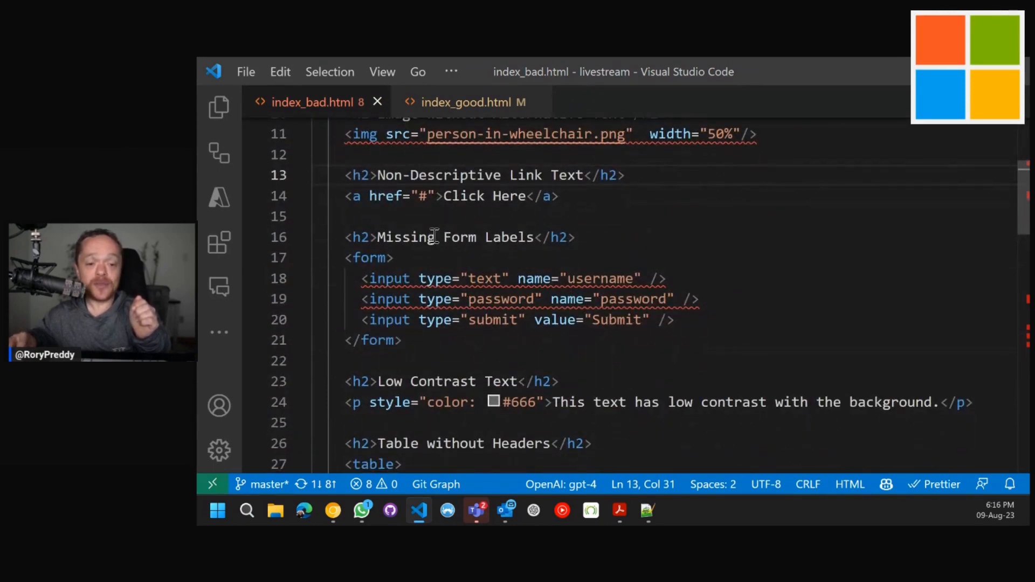
mouse_move(386, 278)
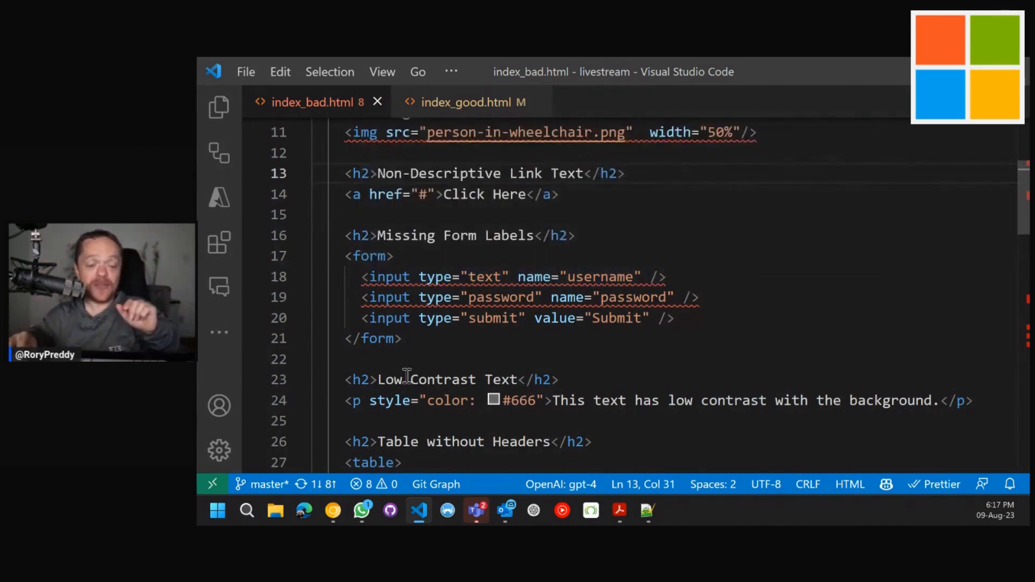
click(493, 401)
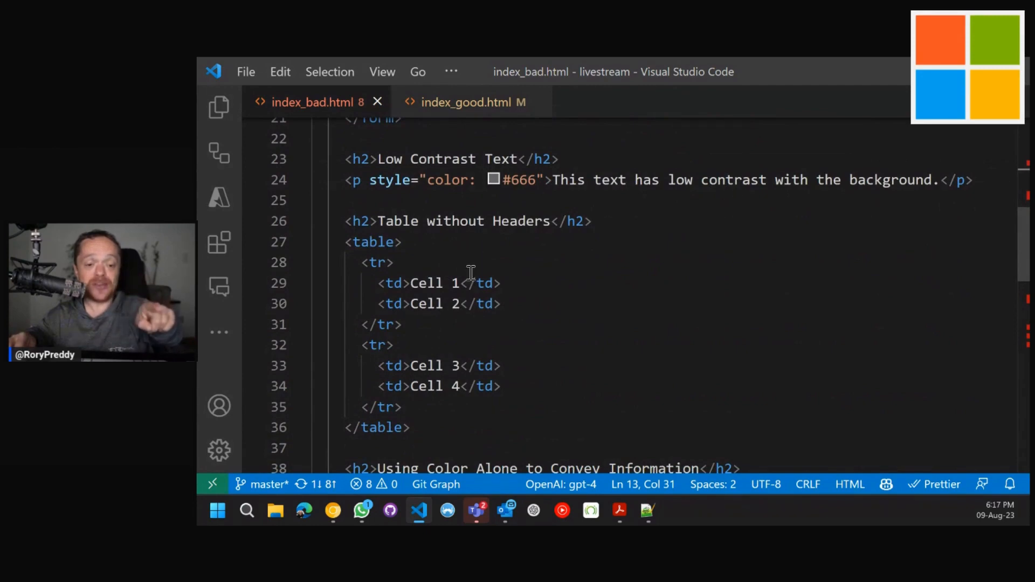
scroll(down, 3)
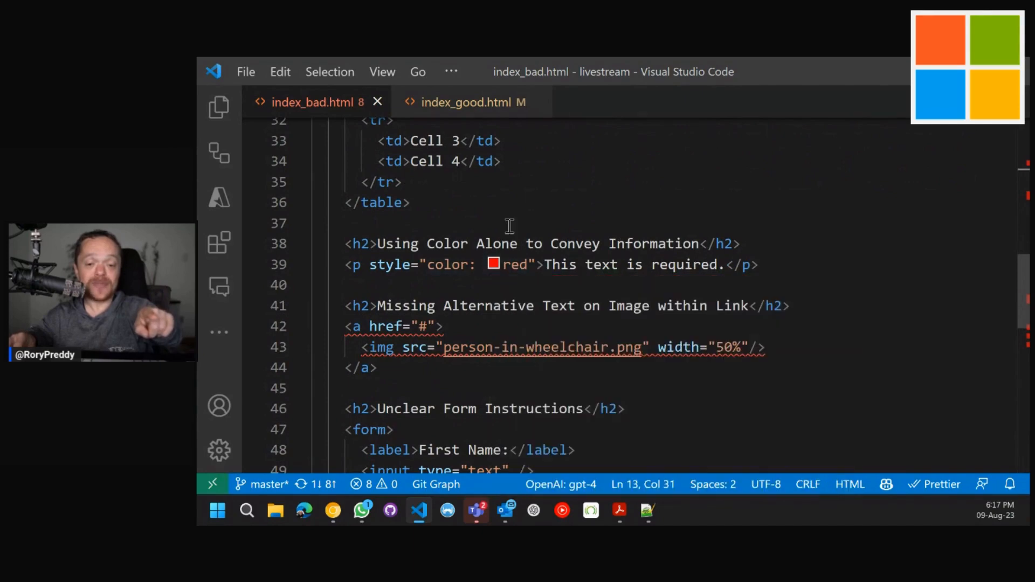
mouse_move(606, 305)
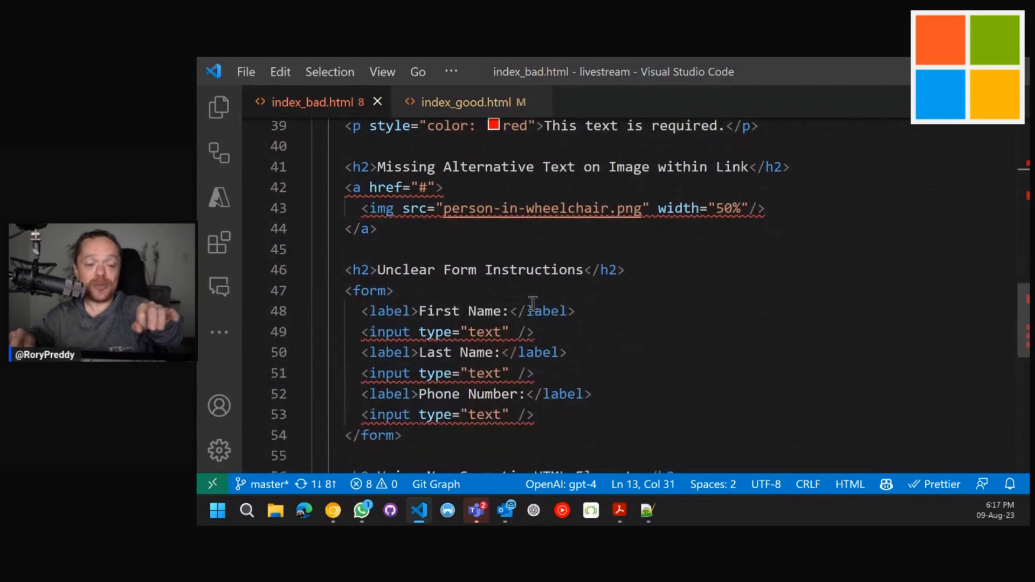
scroll(down, 3)
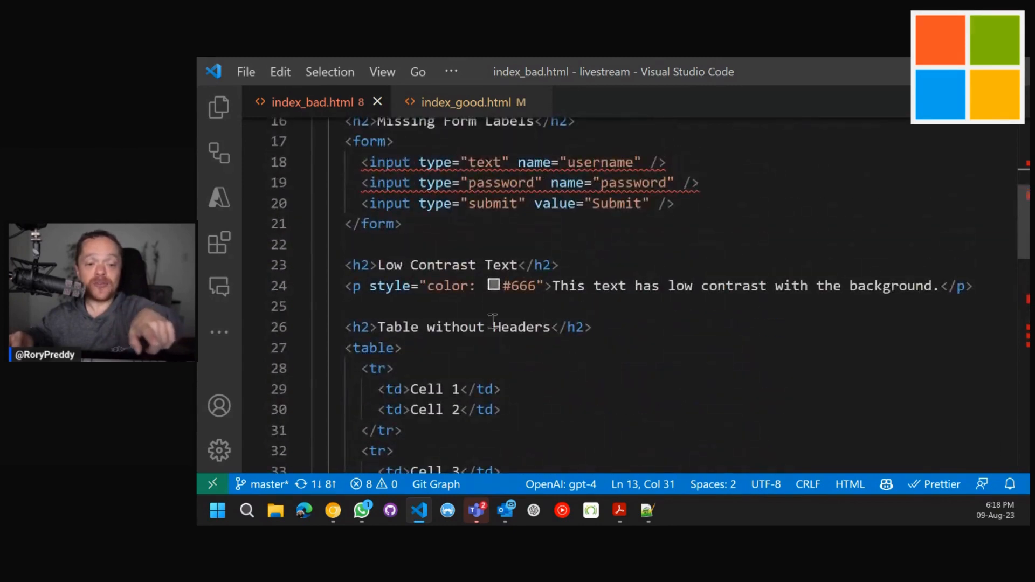
Show the project files in Explorer and open index_bad.html in the default browser.
click(219, 107)
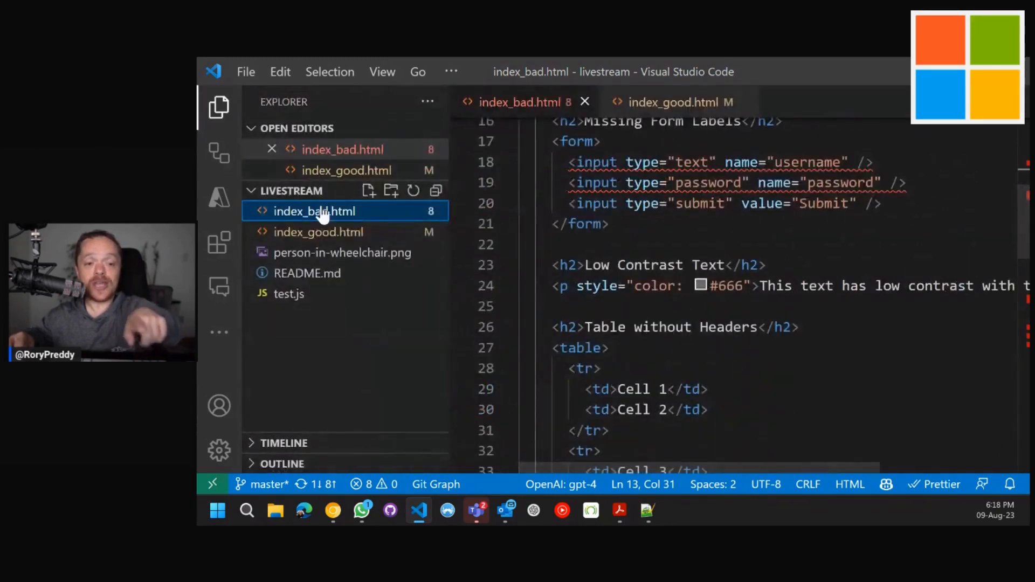
mouse_move(314, 212)
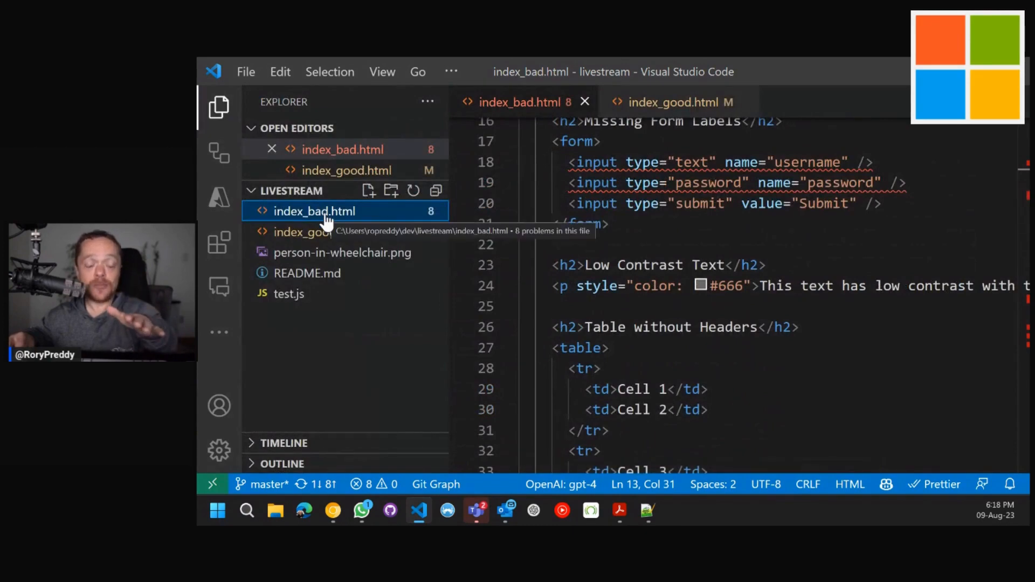
right_click(315, 212)
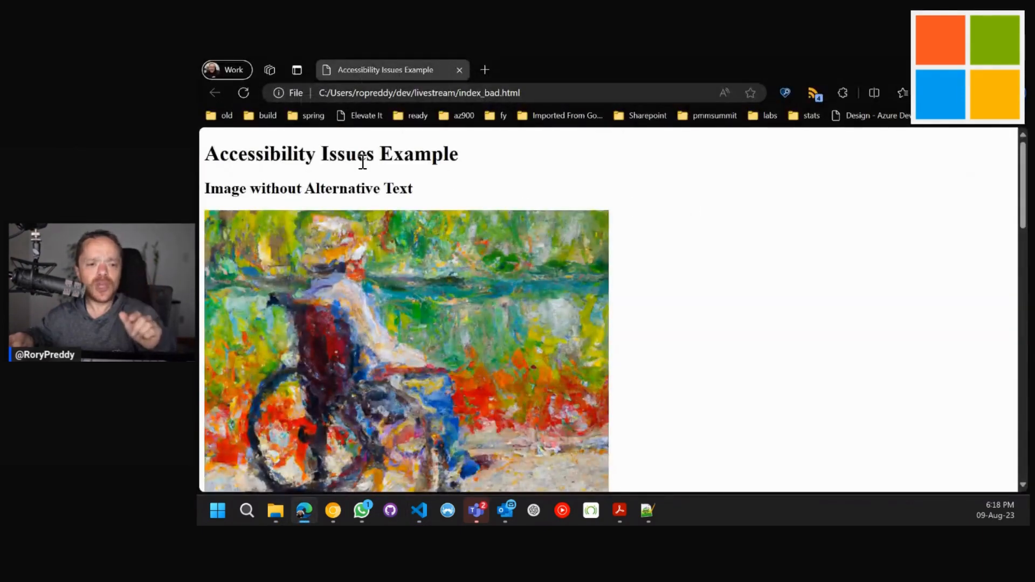
Scroll through the rendered example page in Edge and launch Accessibility Insights for Web.
scroll(down, 3)
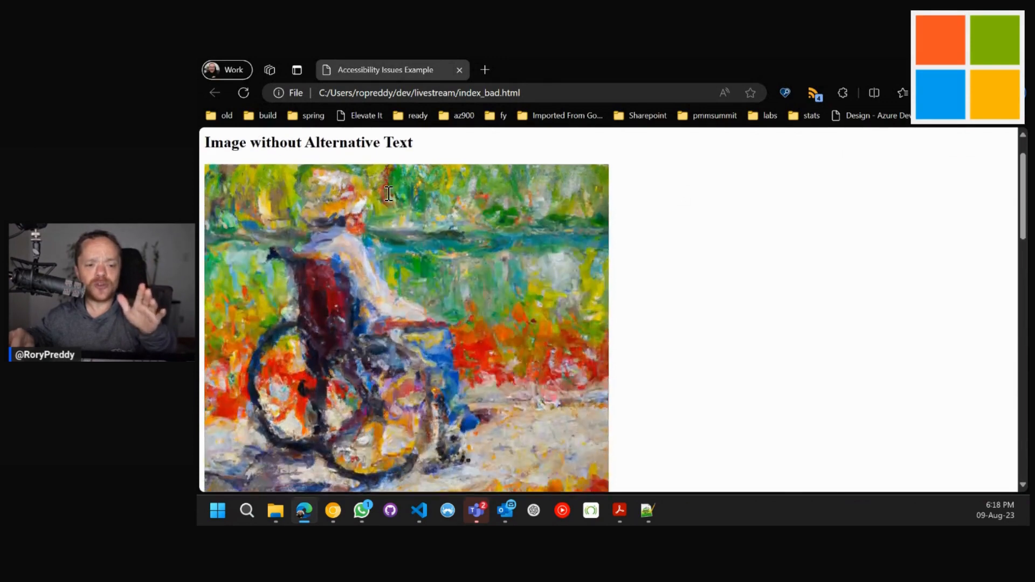
scroll(down, 3)
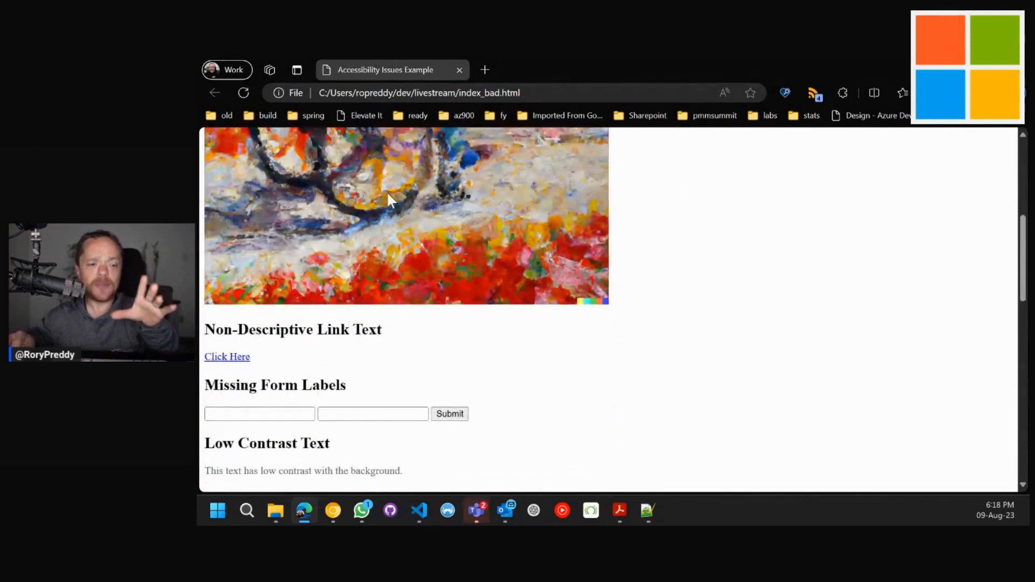
scroll(down, 3)
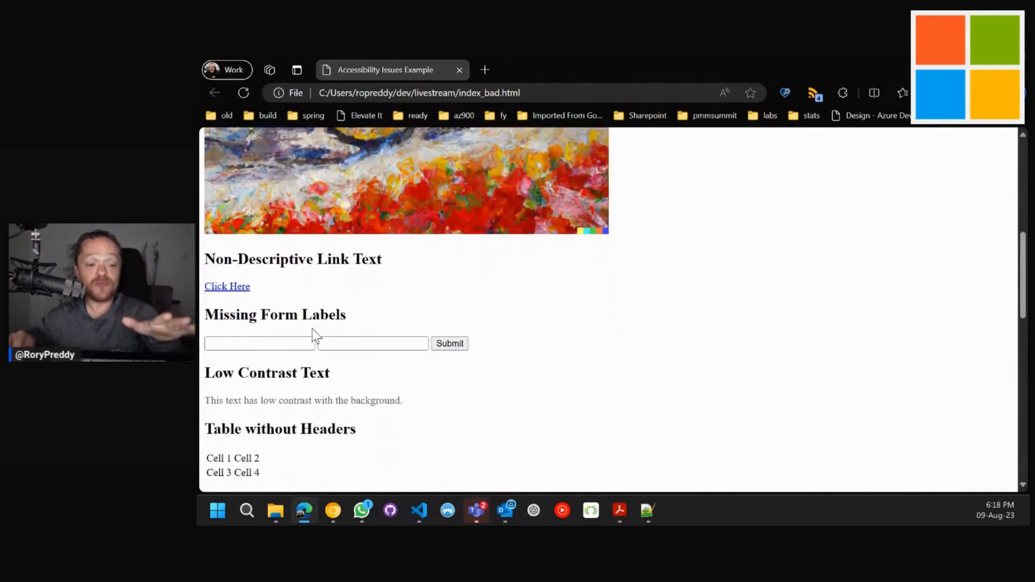
scroll(down, 3)
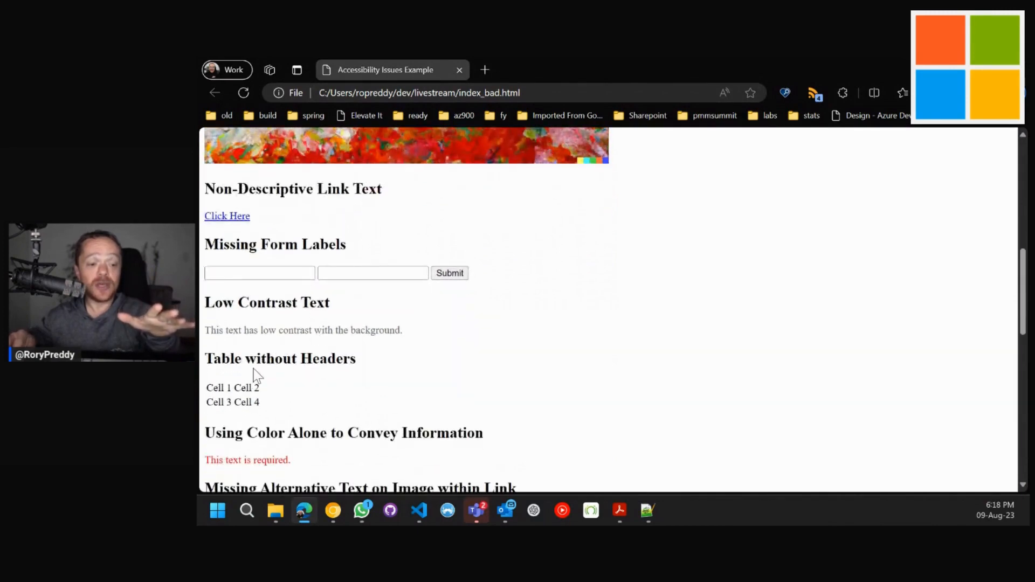
scroll(down, 3)
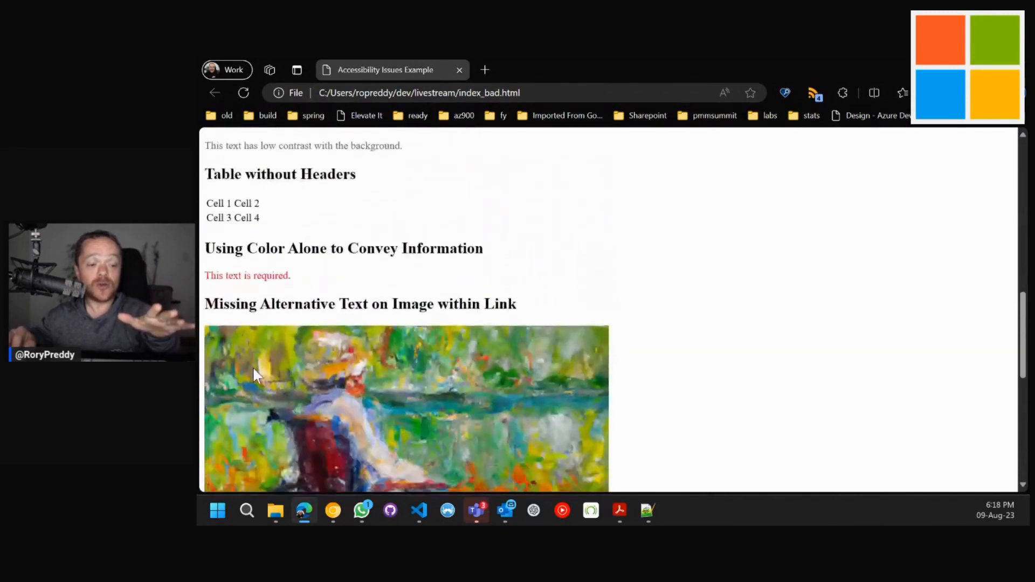
scroll(down, 3)
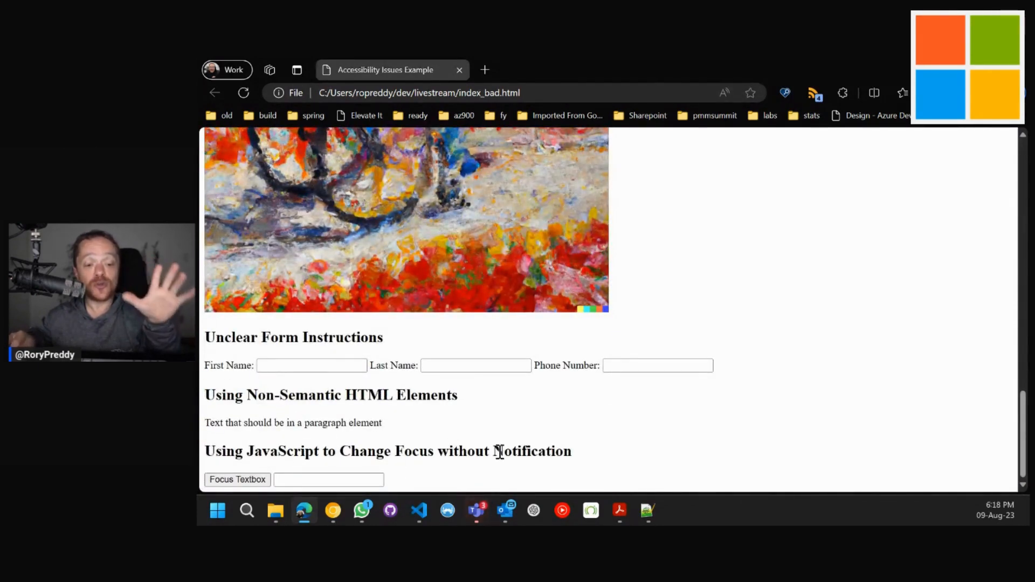
scroll(down, 3)
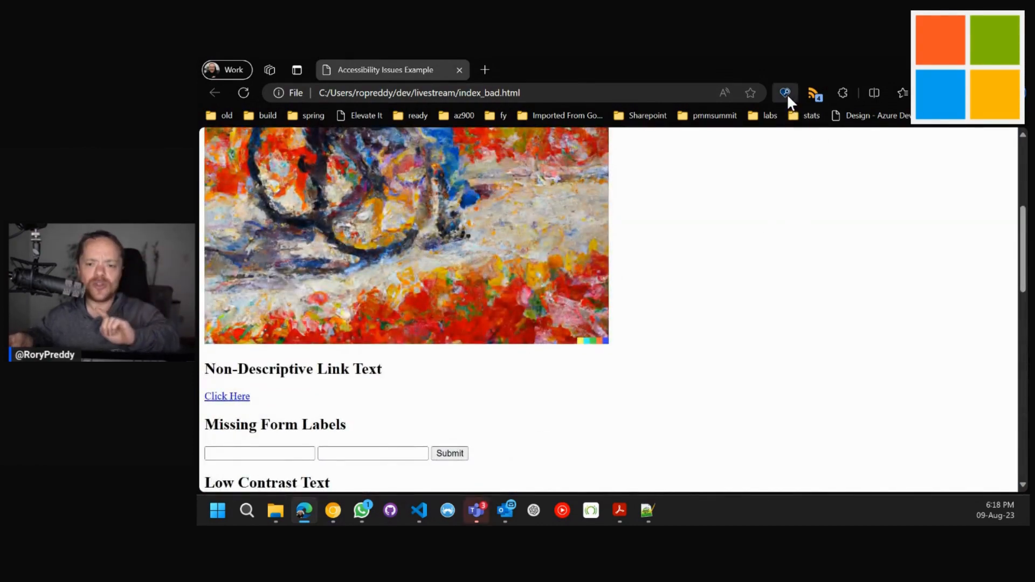
click(785, 93)
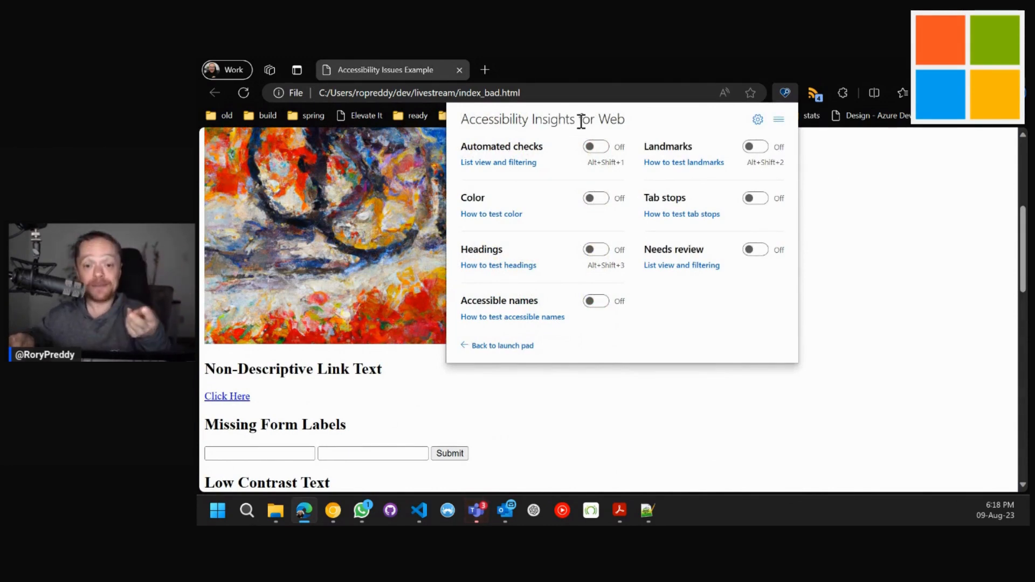
mouse_move(551, 154)
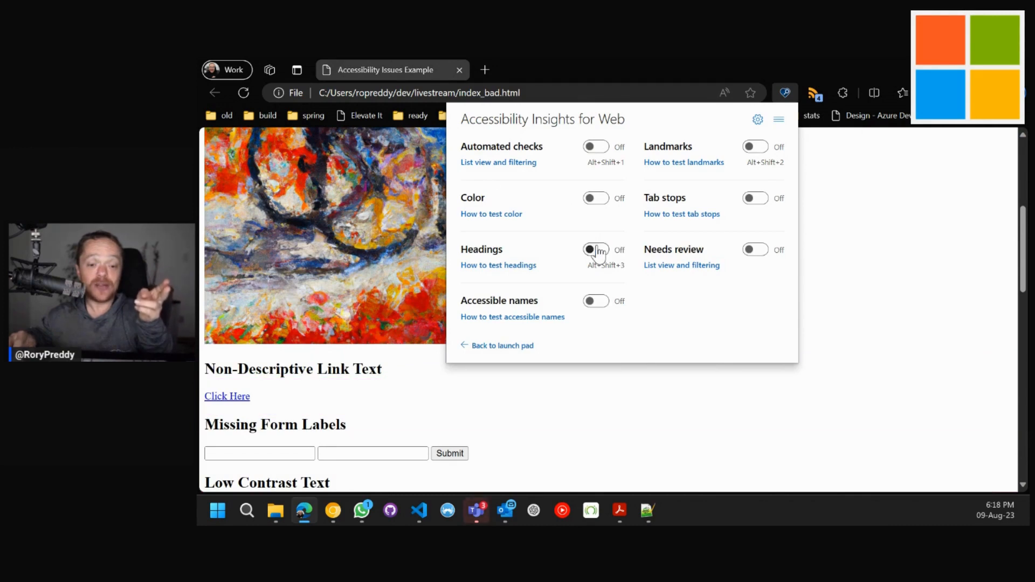
Dismiss the extension panel, then reopen Accessibility Insights to reach its testing-mode menu.
click(596, 249)
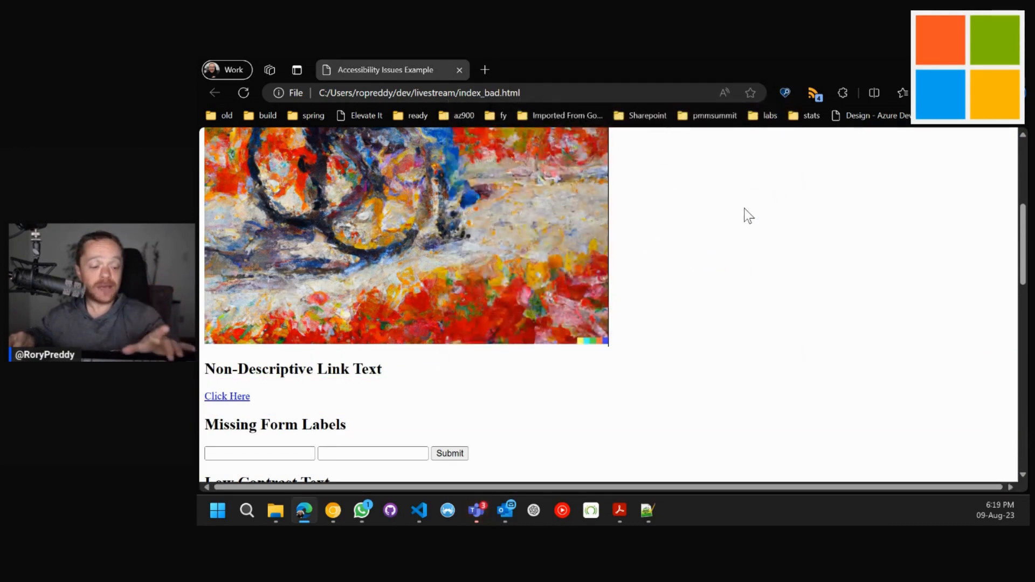
scroll(down, 3)
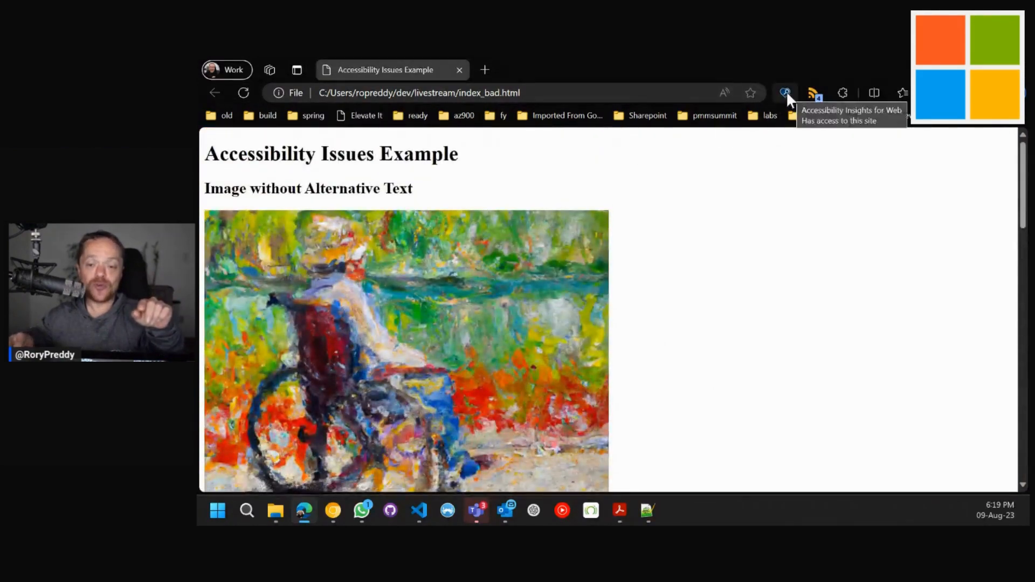
click(786, 93)
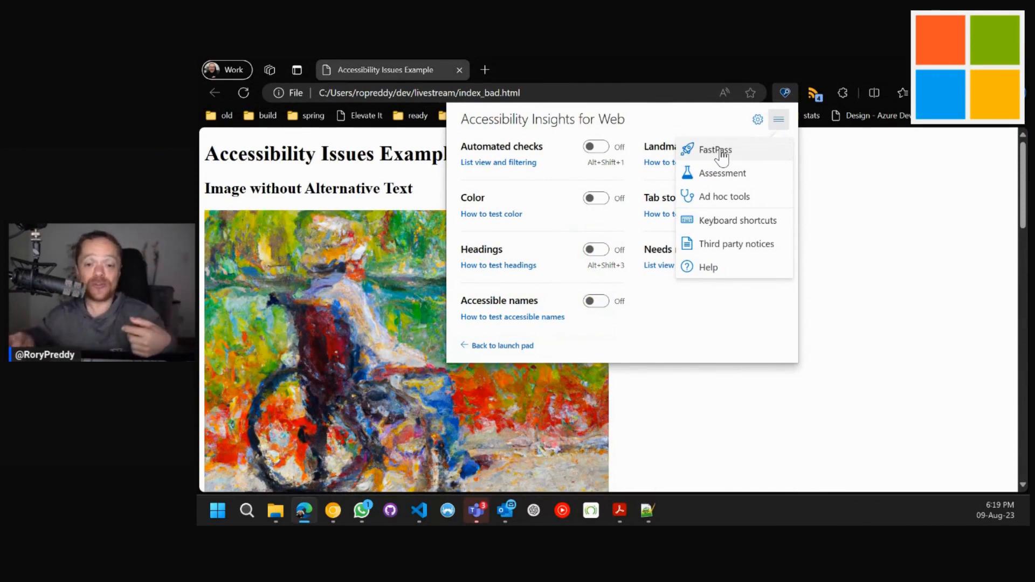
Run a FastPass scan, inspect a failed form field's label rule details, then close them.
click(714, 150)
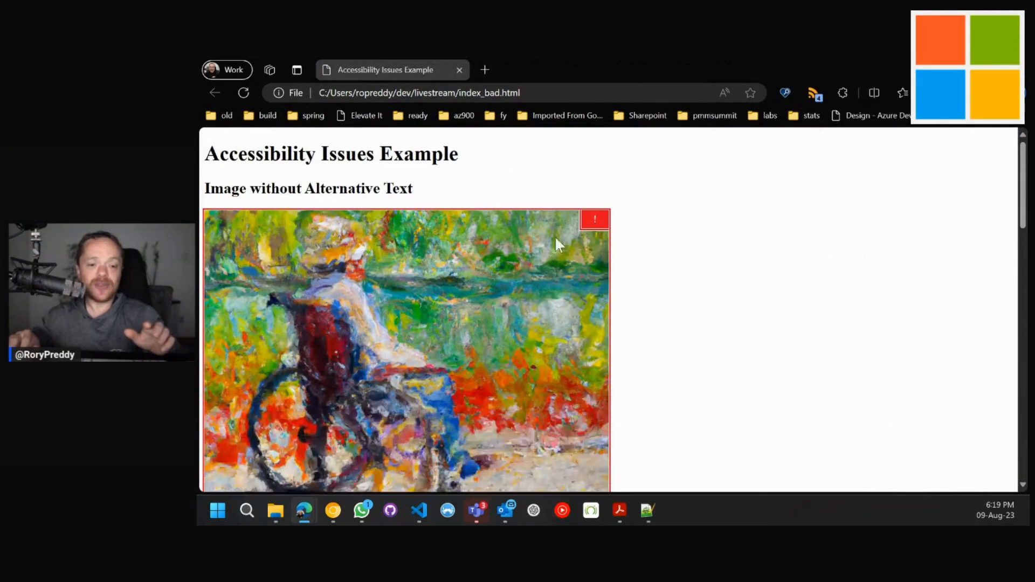
scroll(down, 3)
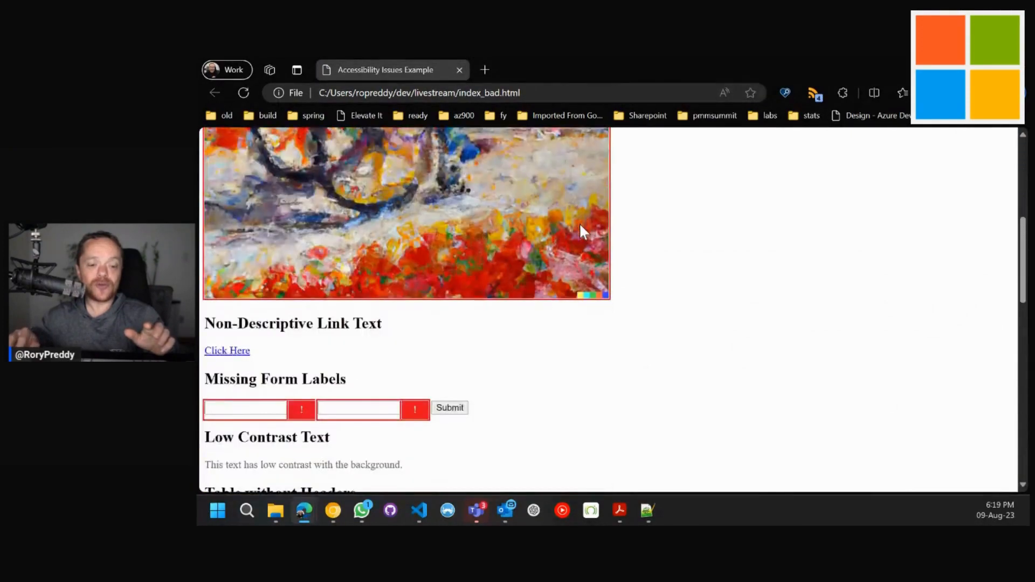
click(414, 408)
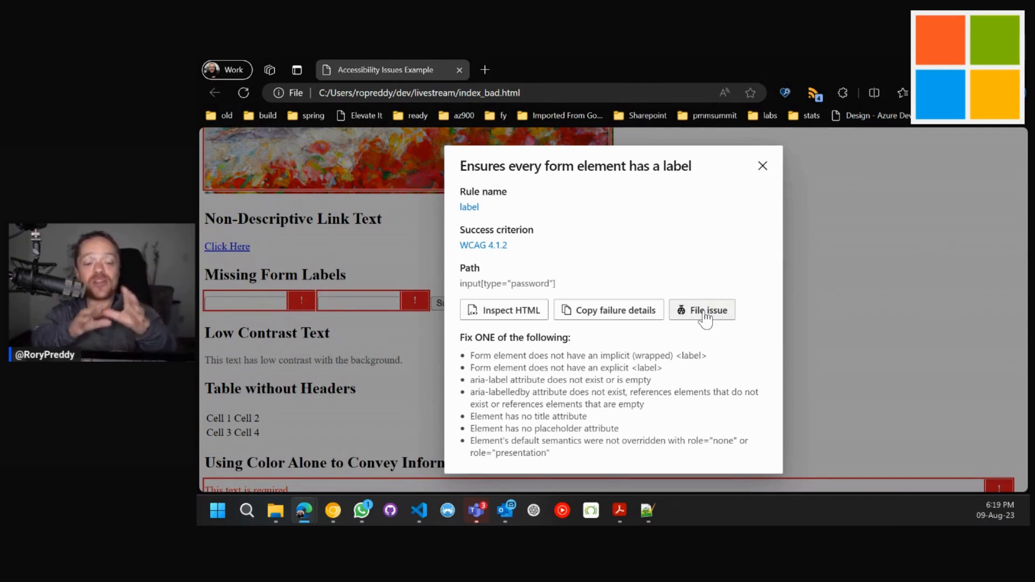
mouse_move(763, 166)
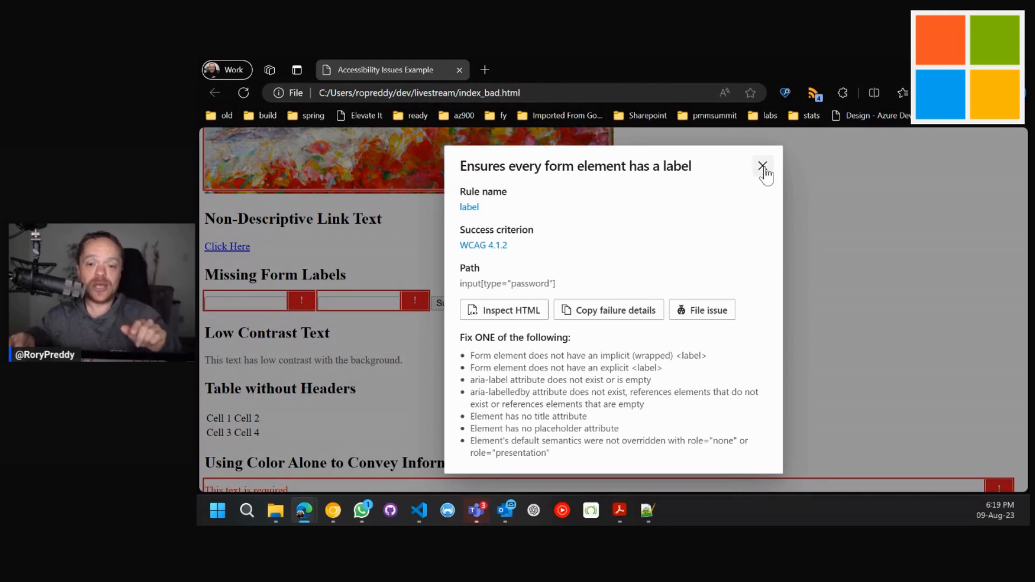
click(762, 166)
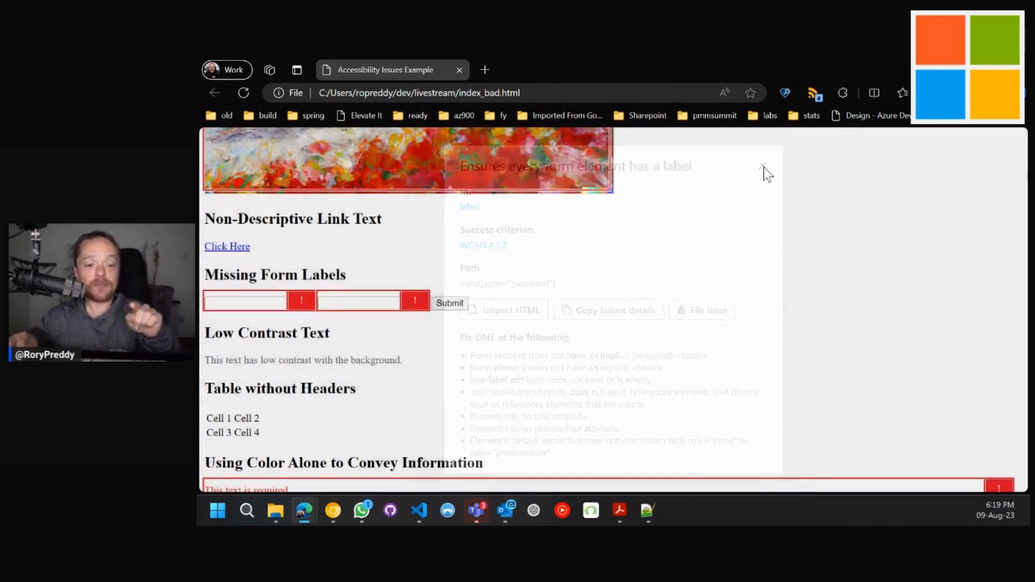
Switch to Assessment mode and continue the earlier assessment on this page.
click(764, 165)
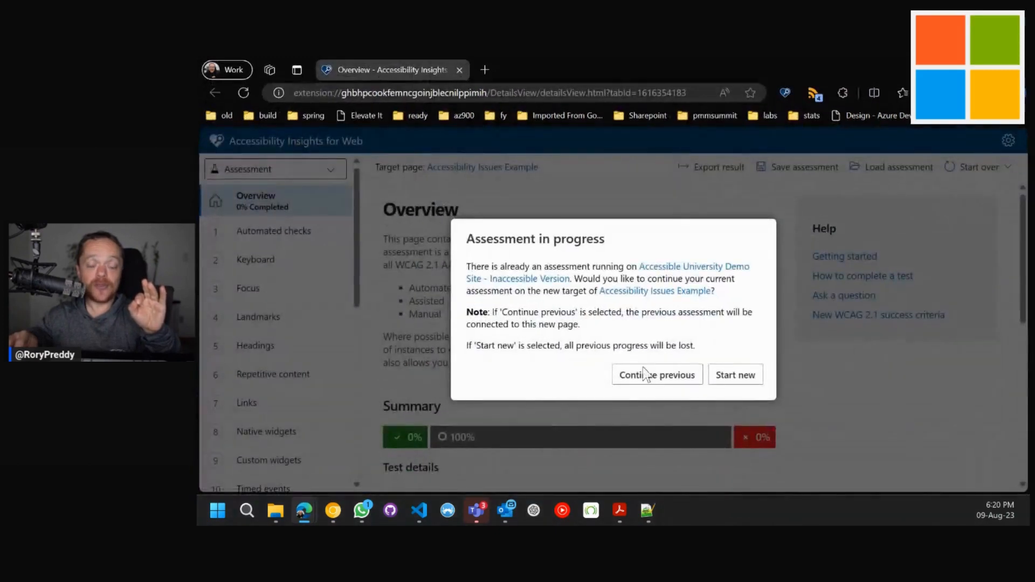
click(656, 376)
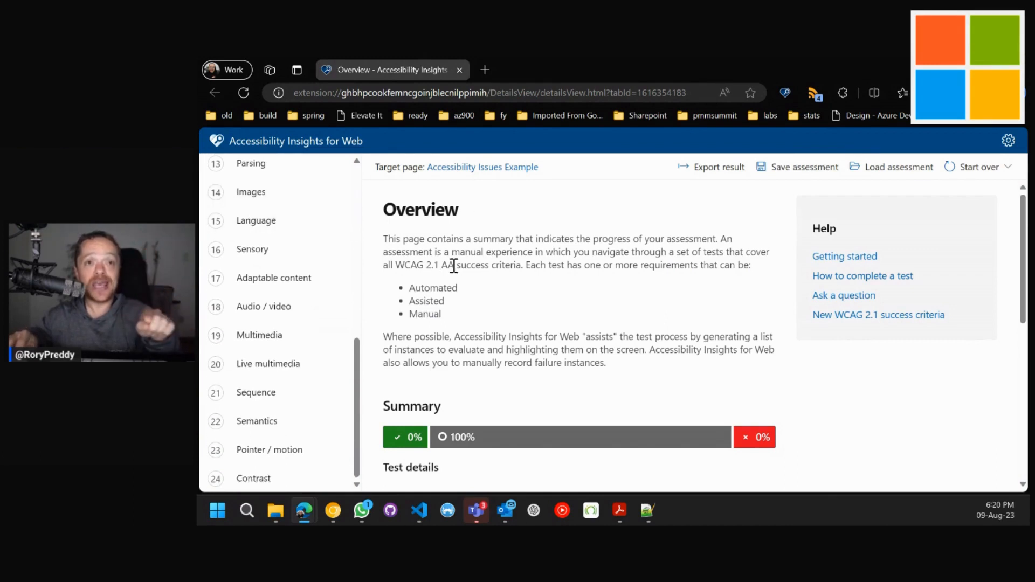
mouse_move(432, 236)
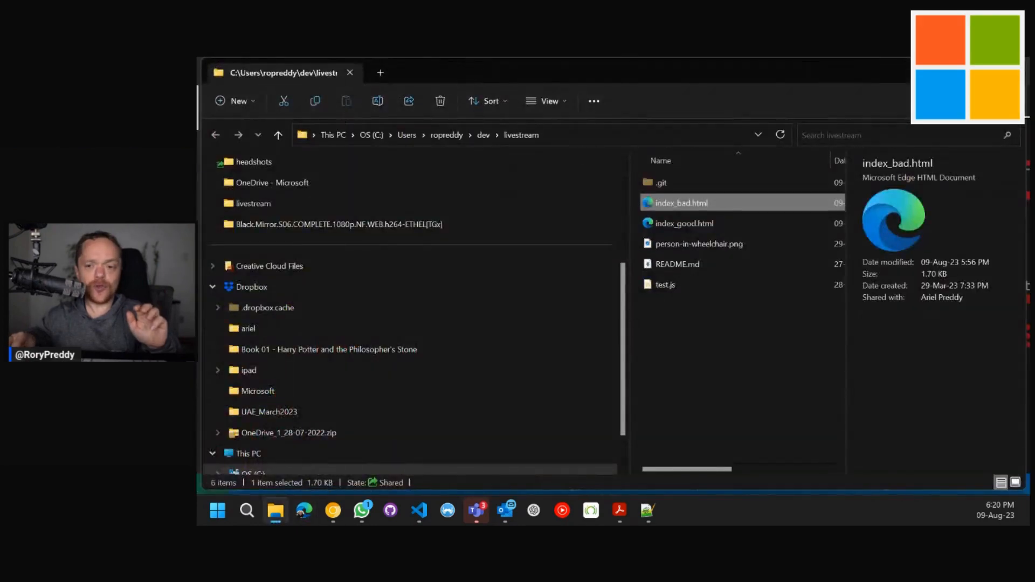
Open index_bad.html from the livestream folder into Visual Studio Code.
click(418, 511)
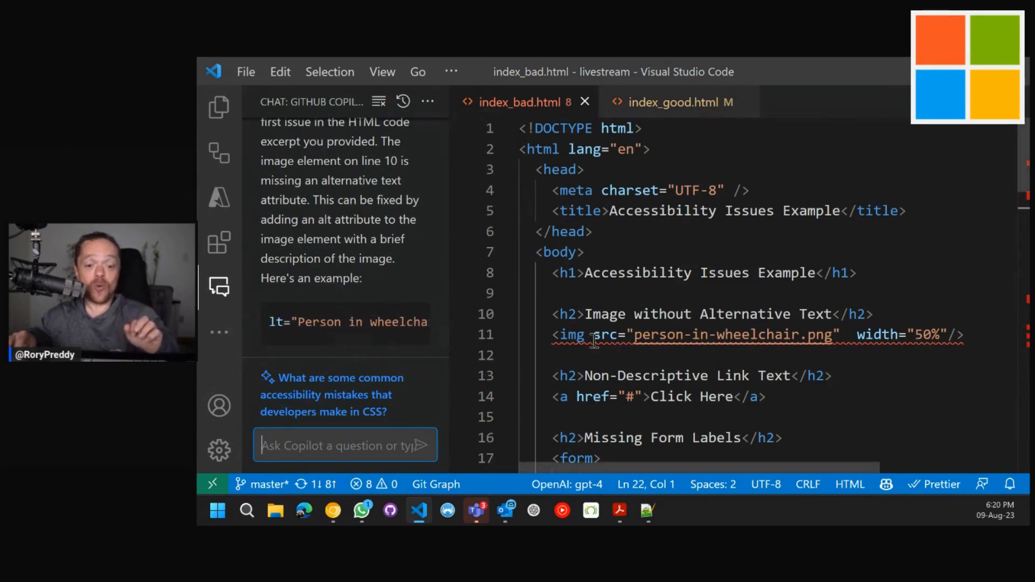
Try a quick fix on the img line's missing alt text warning.
click(600, 334)
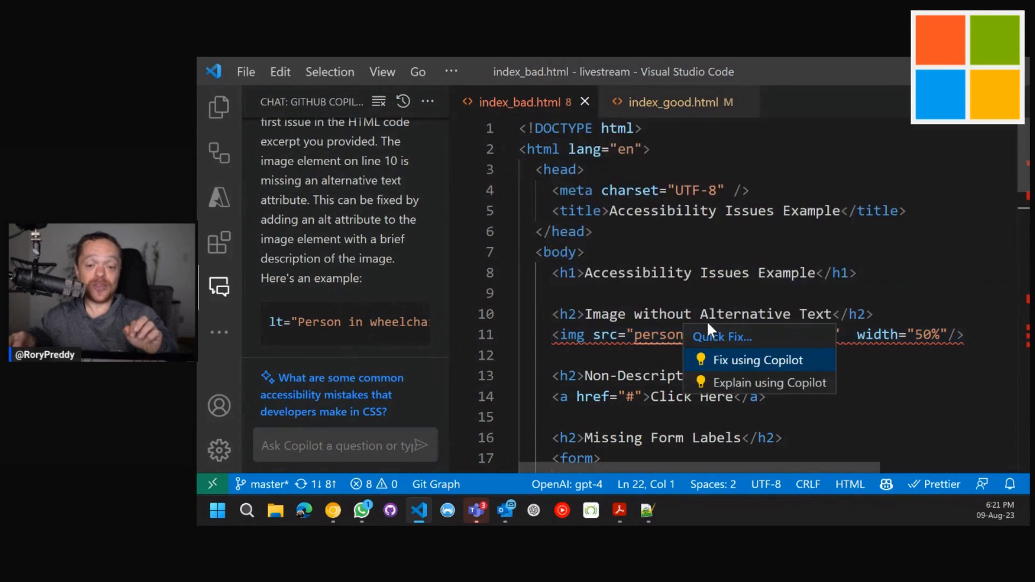
click(757, 361)
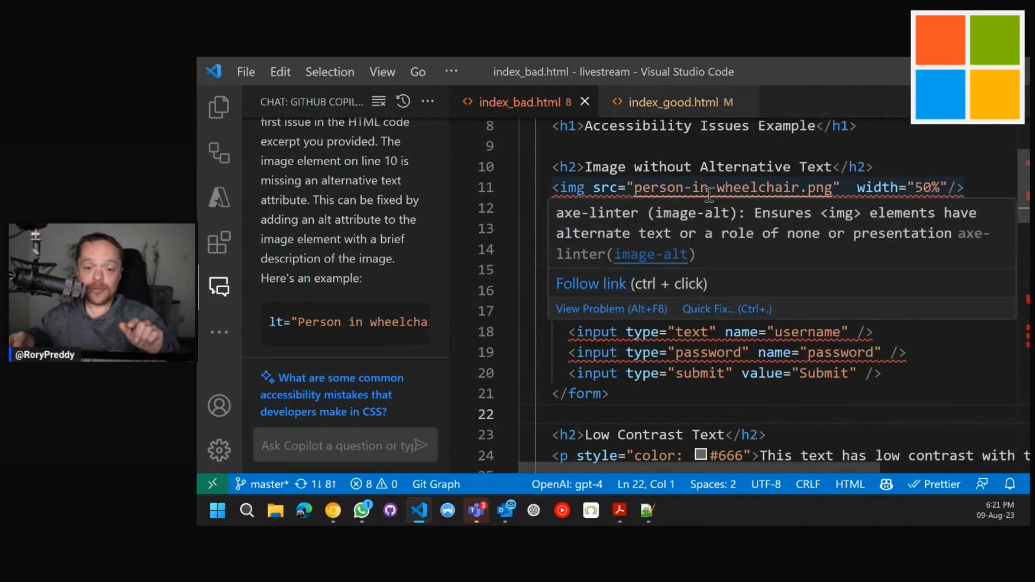
click(709, 188)
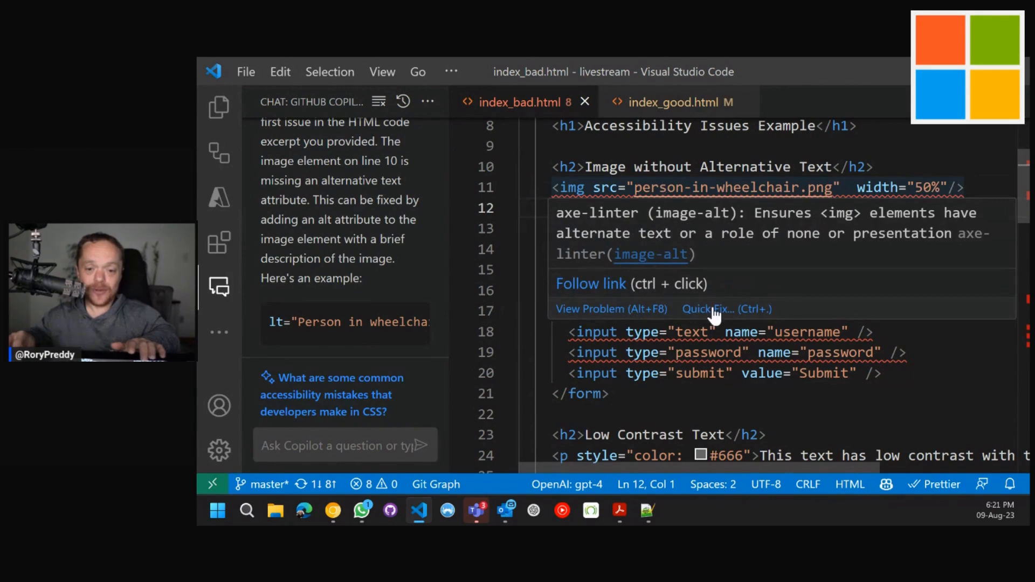
mouse_move(700, 330)
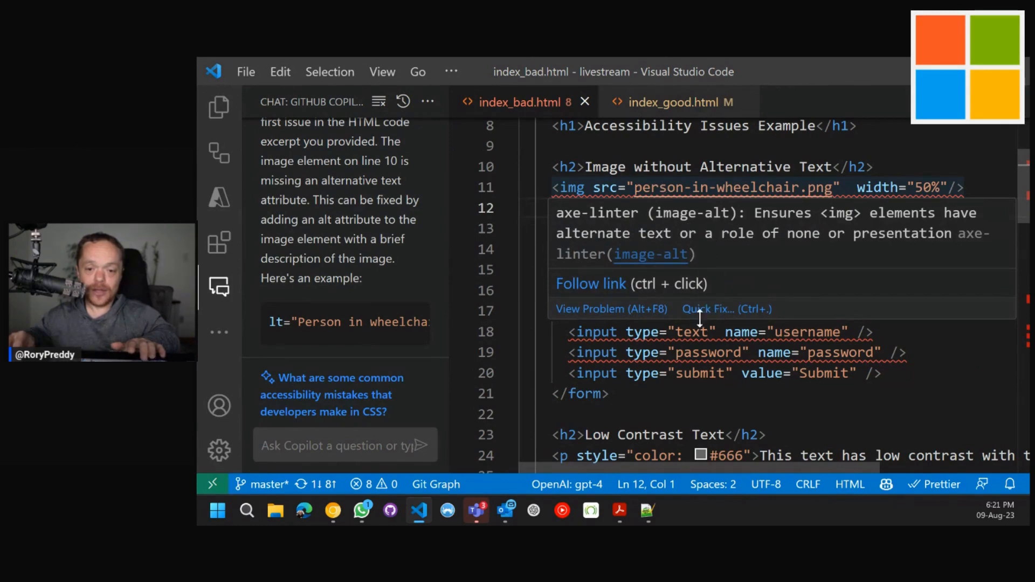
Have Copilot add alt text to the wheelchair image and accept its inline change.
click(708, 309)
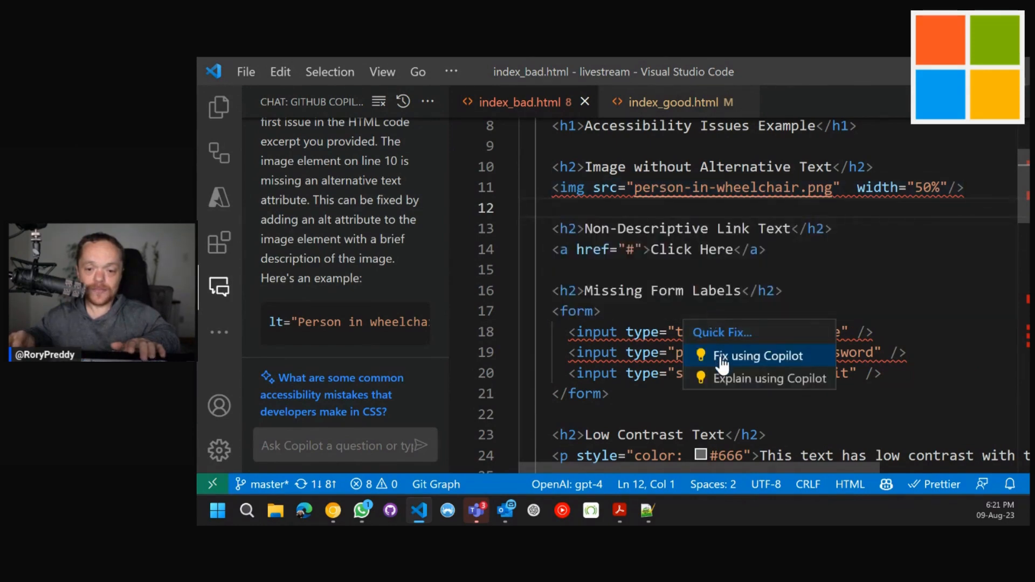
click(757, 356)
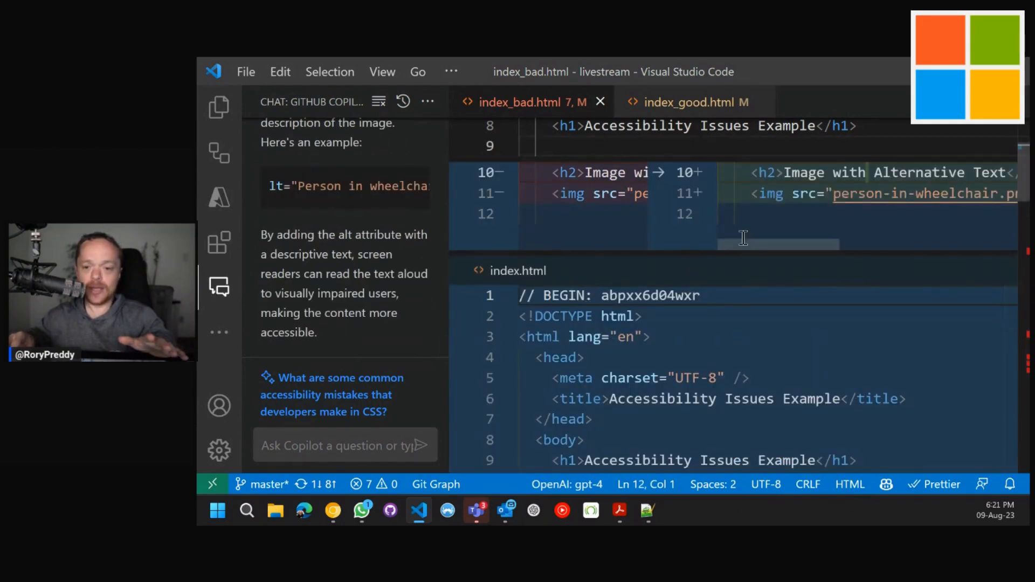
scroll(down, 3)
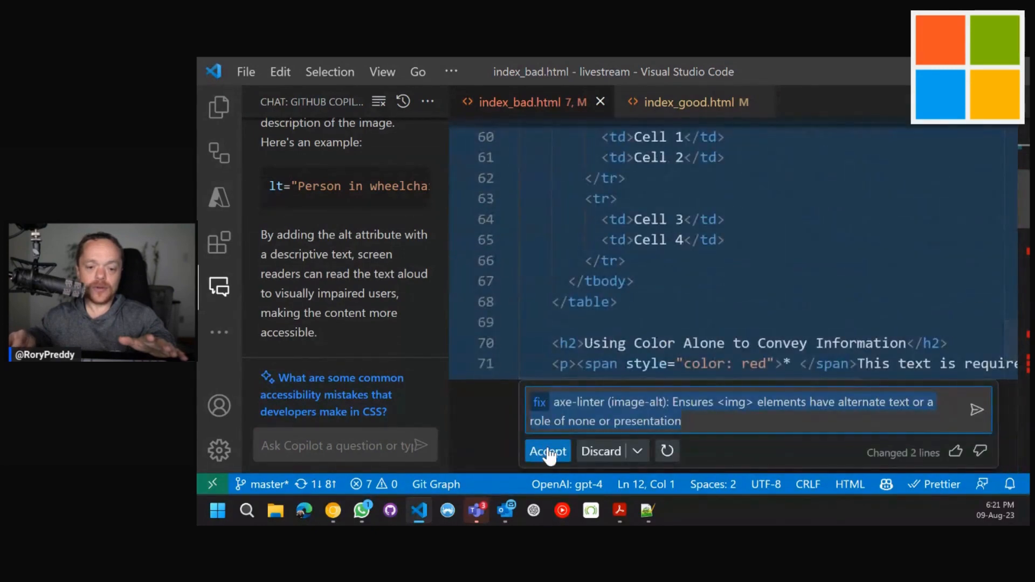
click(548, 451)
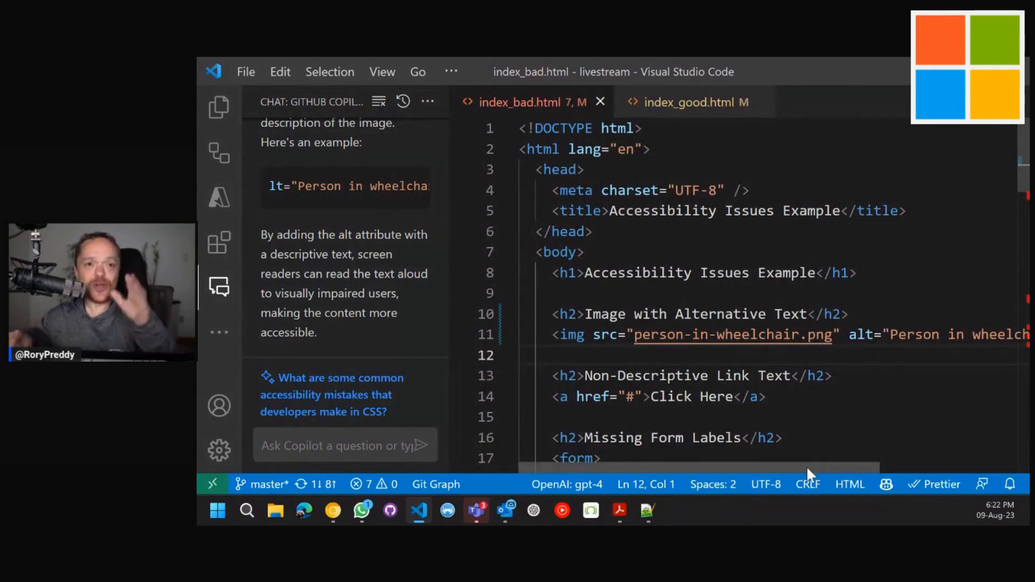
Ask Copilot chat a new question to 'please make this page accessible' and review its rewrite.
click(343, 445)
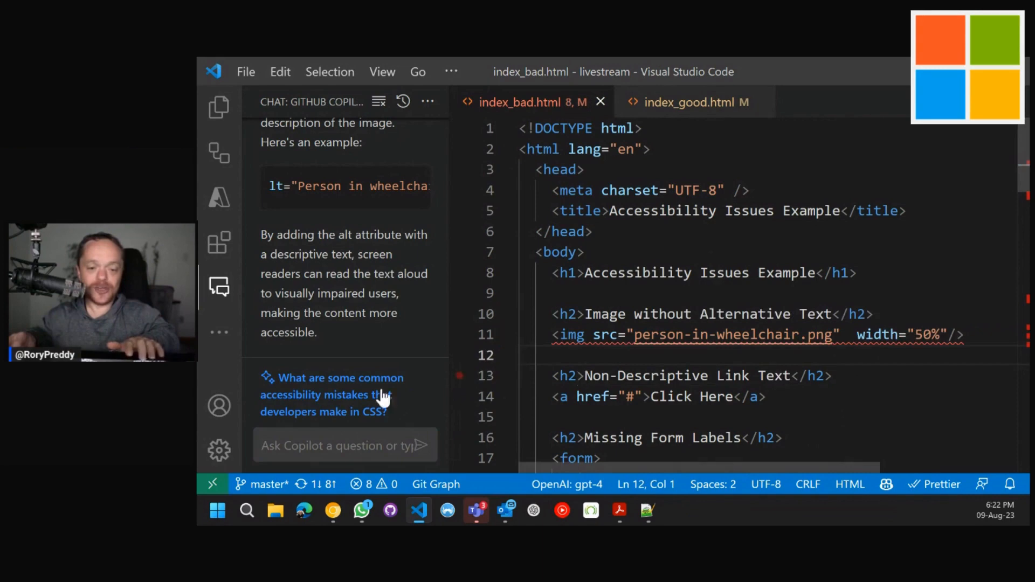
text(please make this)
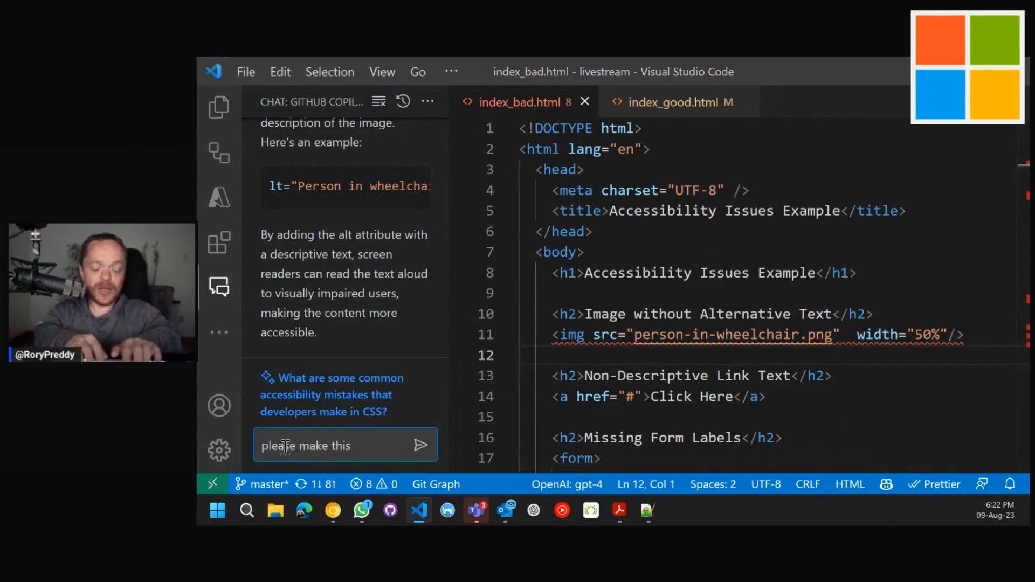
text(page access)
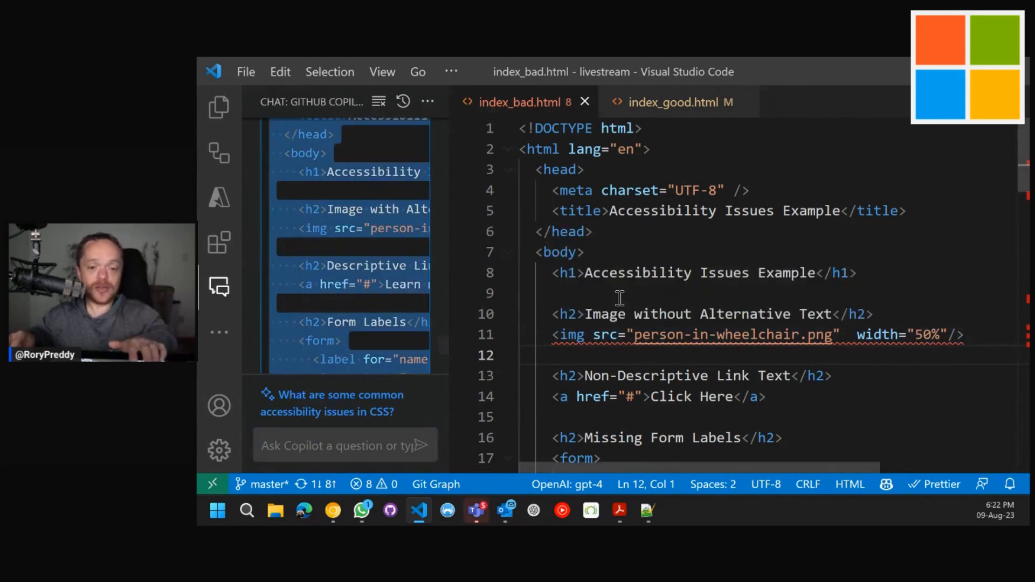
scroll(down, 3)
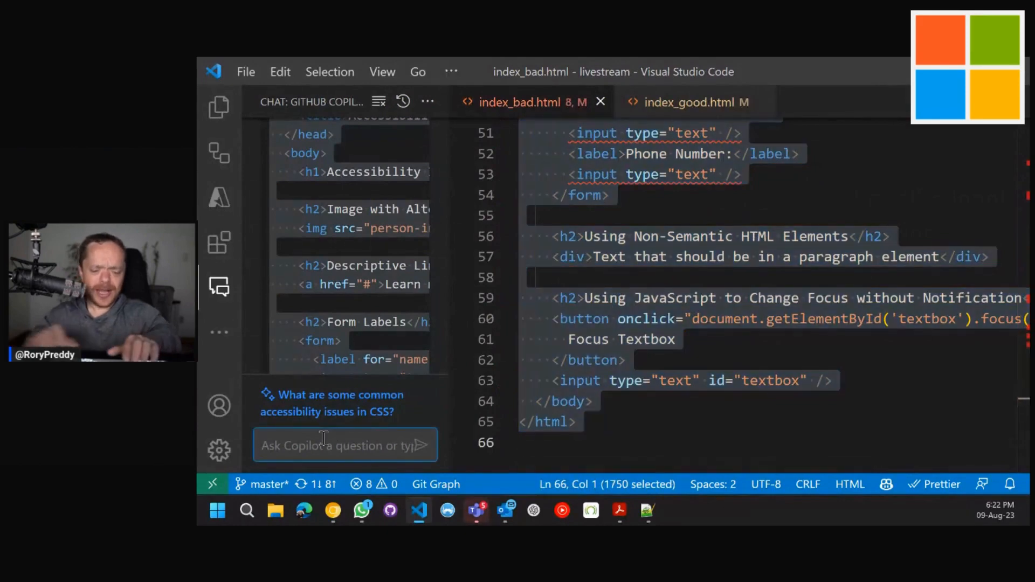
Insert Copilot's accessible code over the file contents, adding labelled fields and table headers.
text(do t)
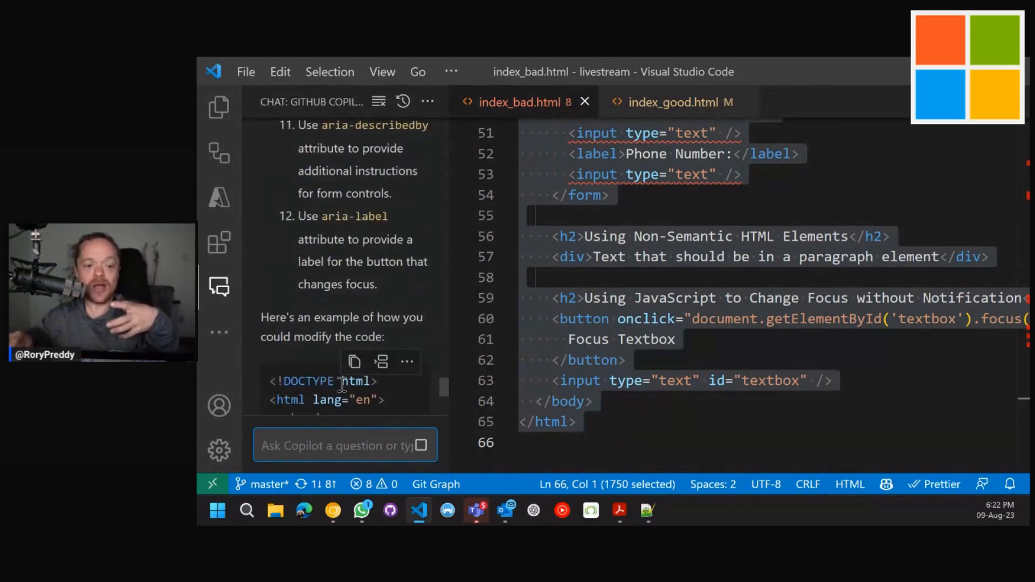
scroll(down, 3)
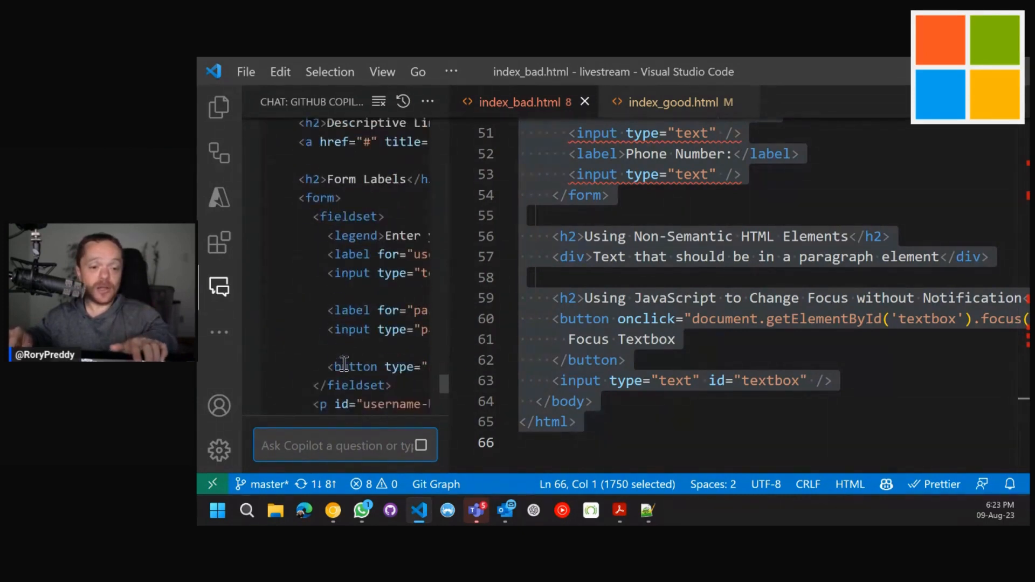
scroll(down, 3)
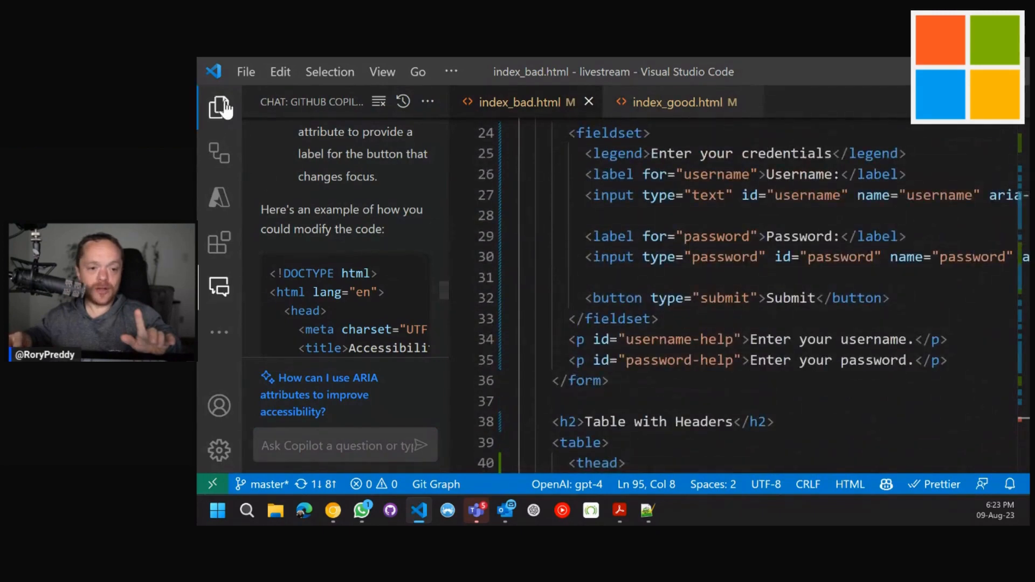
click(219, 107)
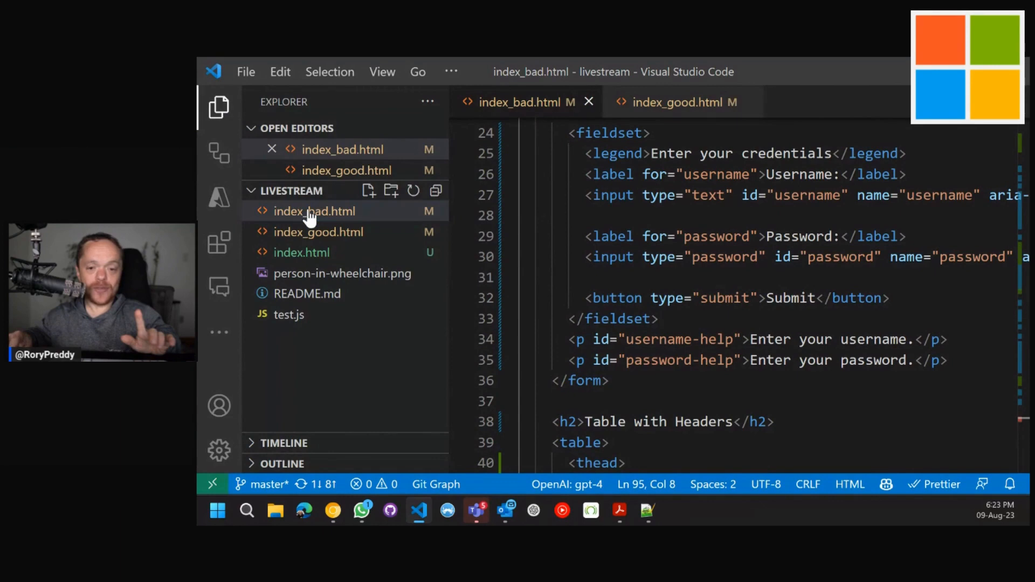
Run a FastPass check on index_bad.html in Edge, review the single textbox-label failure, and return to VS Code.
right_click(314, 211)
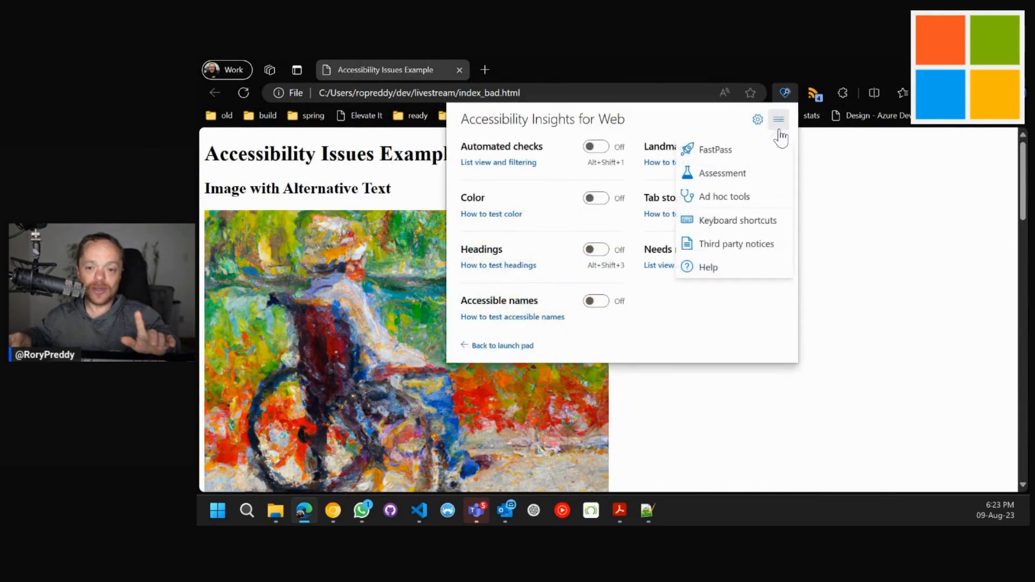
click(715, 149)
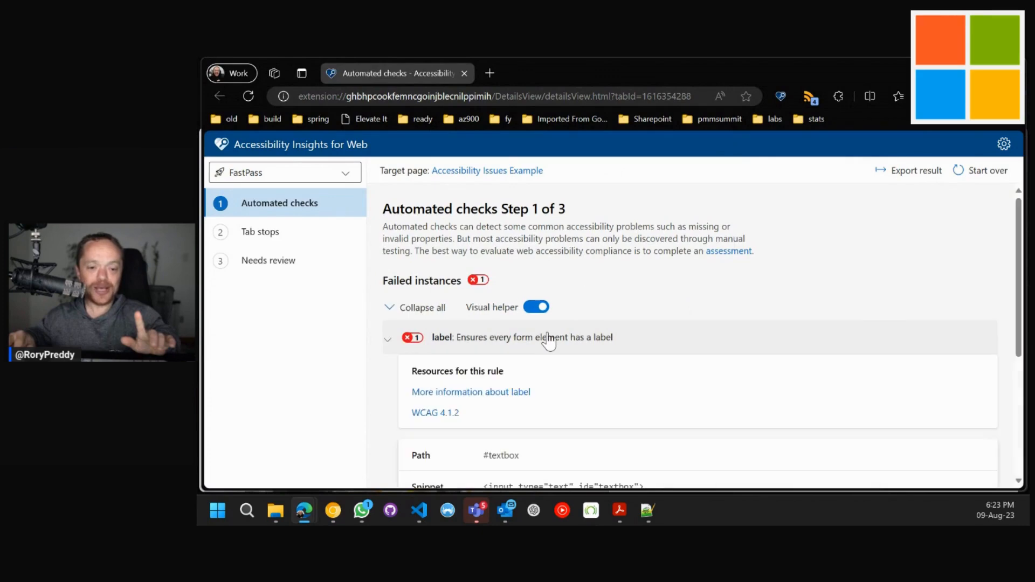
mouse_move(730, 118)
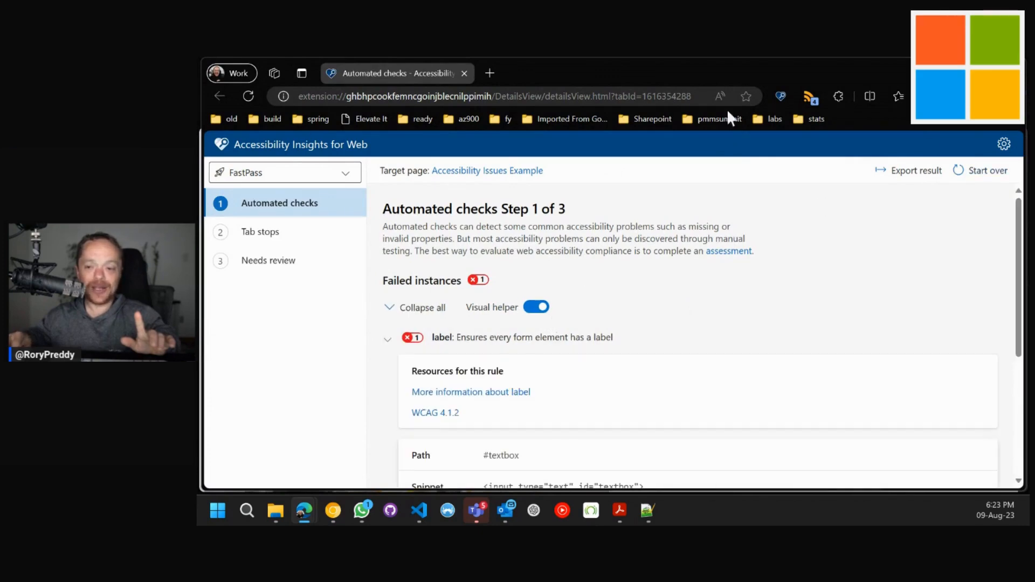
mouse_move(464, 73)
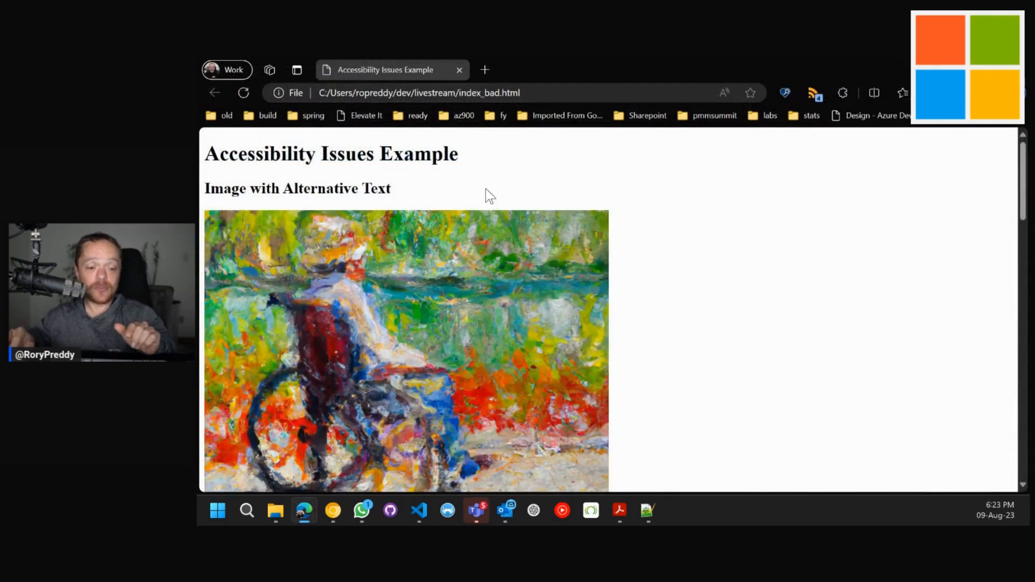
scroll(down, 3)
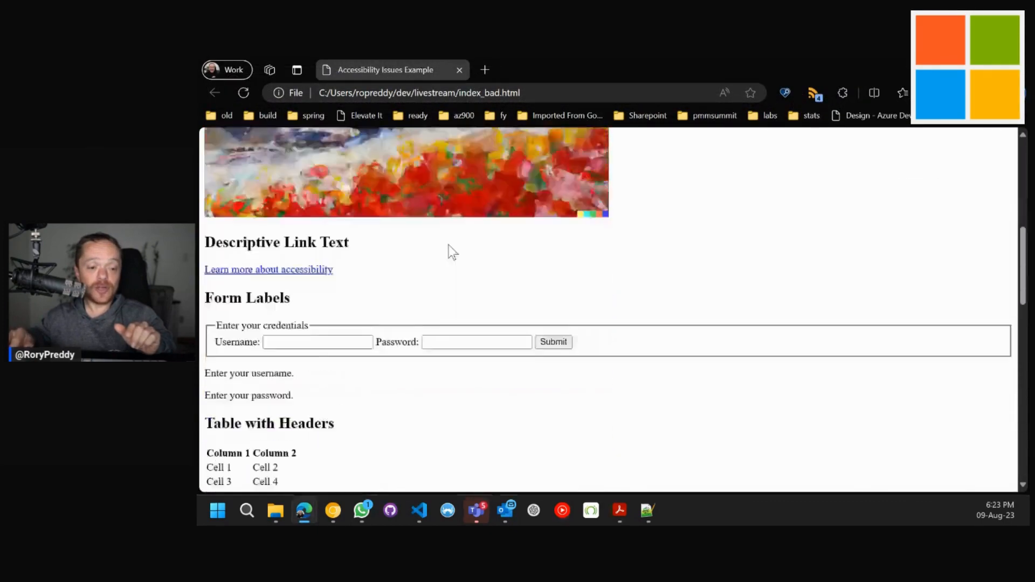
scroll(down, 3)
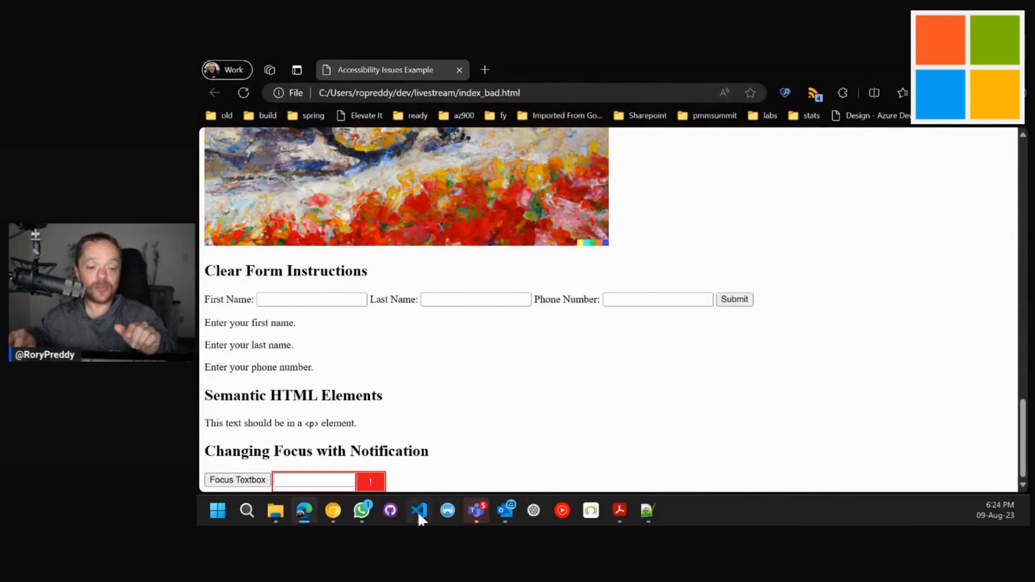
click(418, 511)
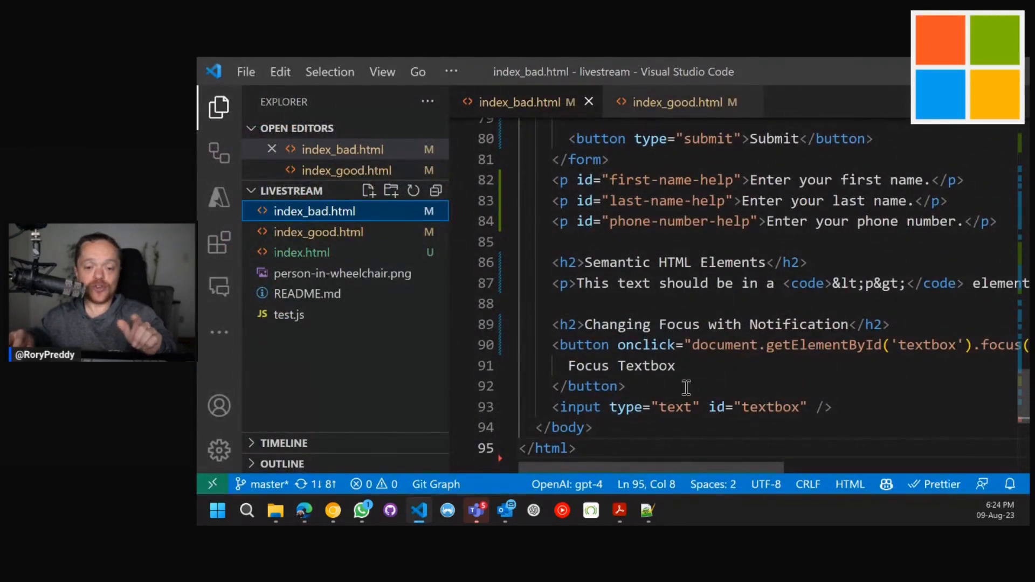
Begin a stray <label edit, then start a new terminal in the livestream folder.
text(<)
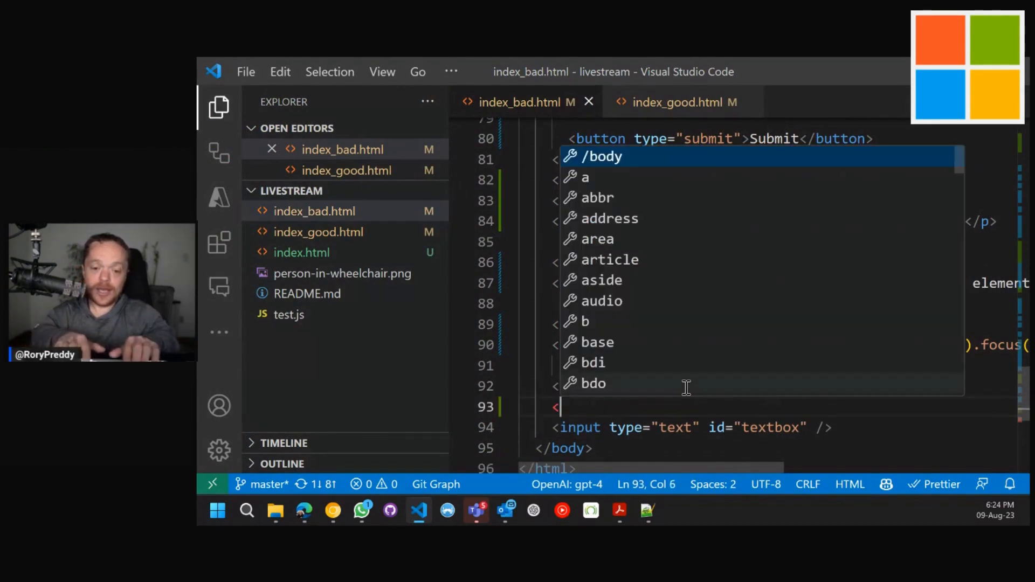
text(label>)
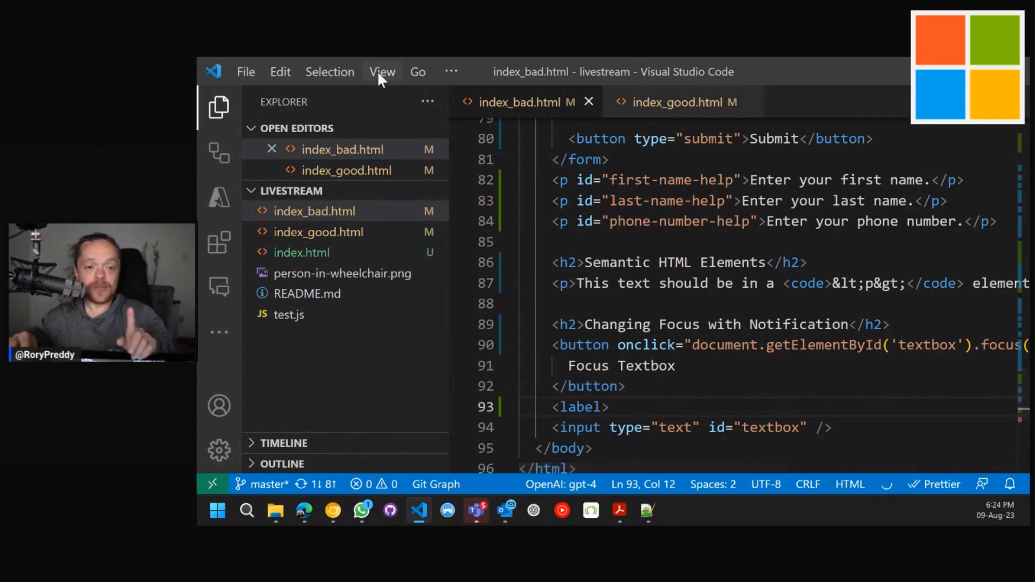
click(451, 71)
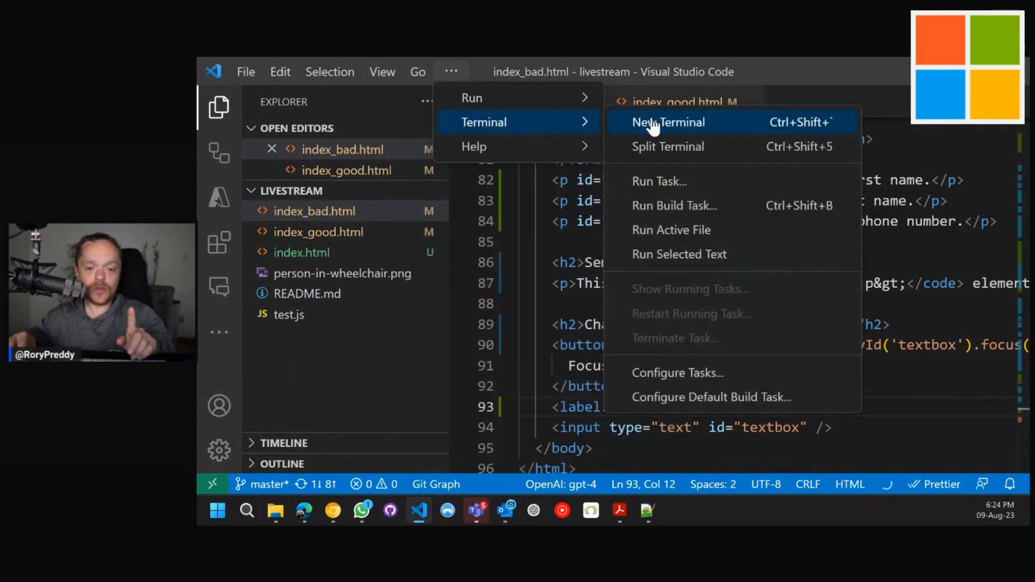
click(669, 121)
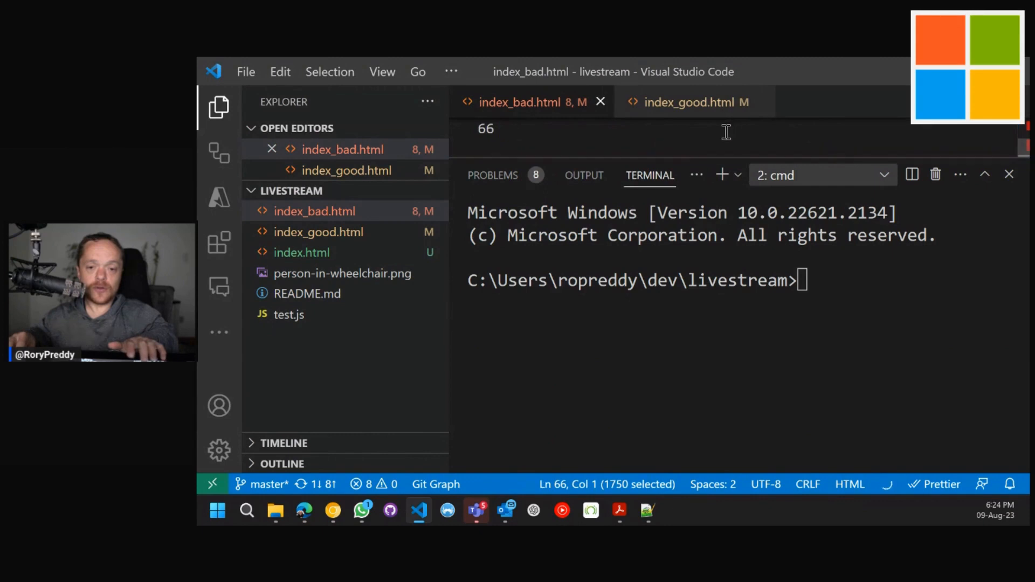
Undo the unfinished label change so the textbox input stays unlabelled.
click(281, 71)
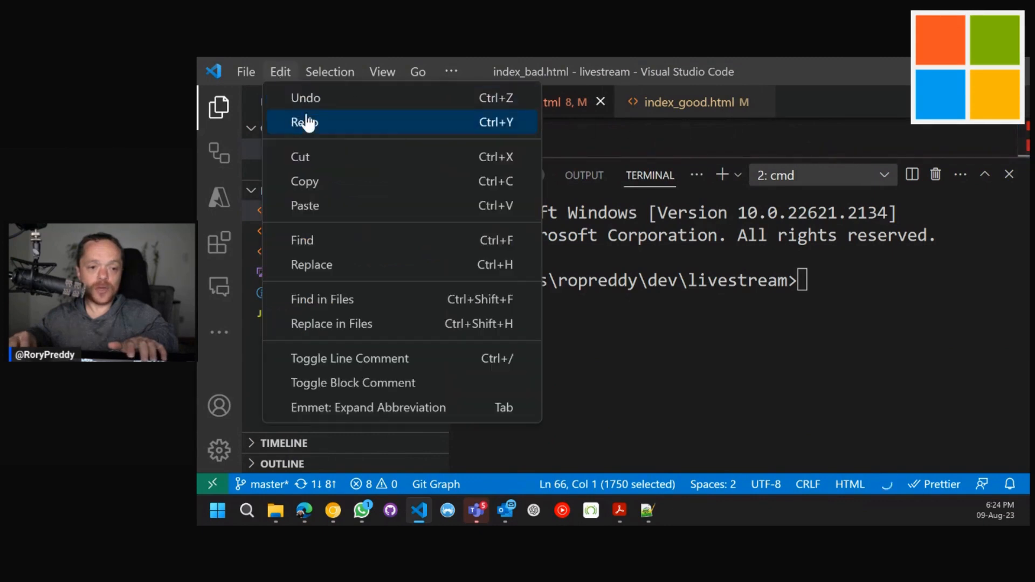
click(305, 122)
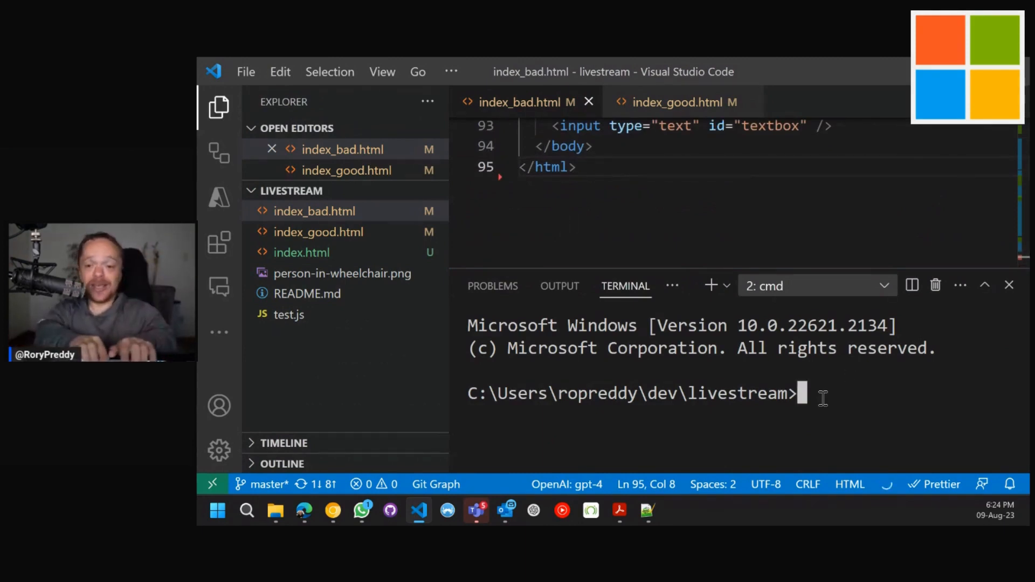
Run 'a11y --scan index_bad.html' in the terminal to get the bot's proposed accessible diff.
text(a)
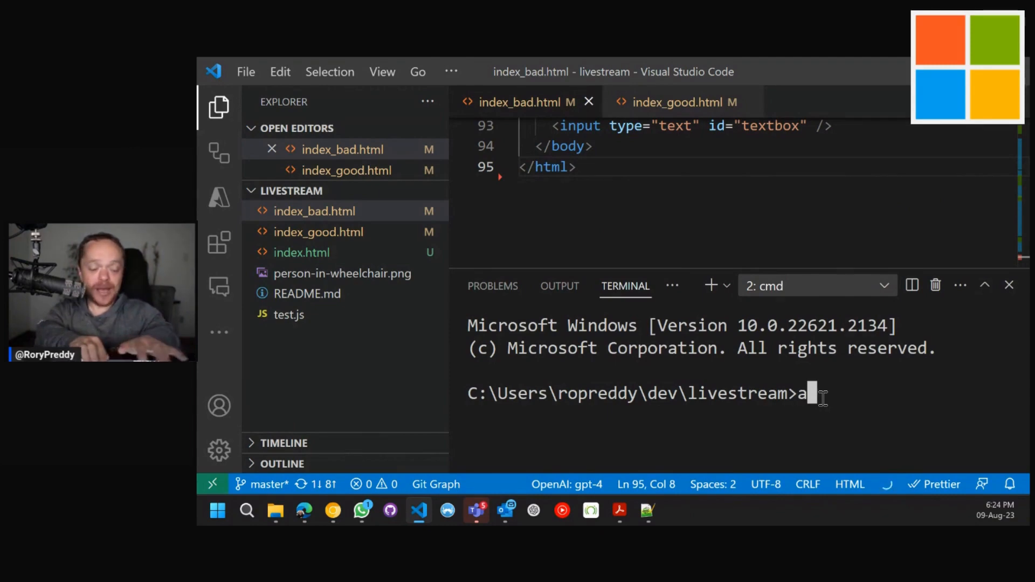
text(11y)
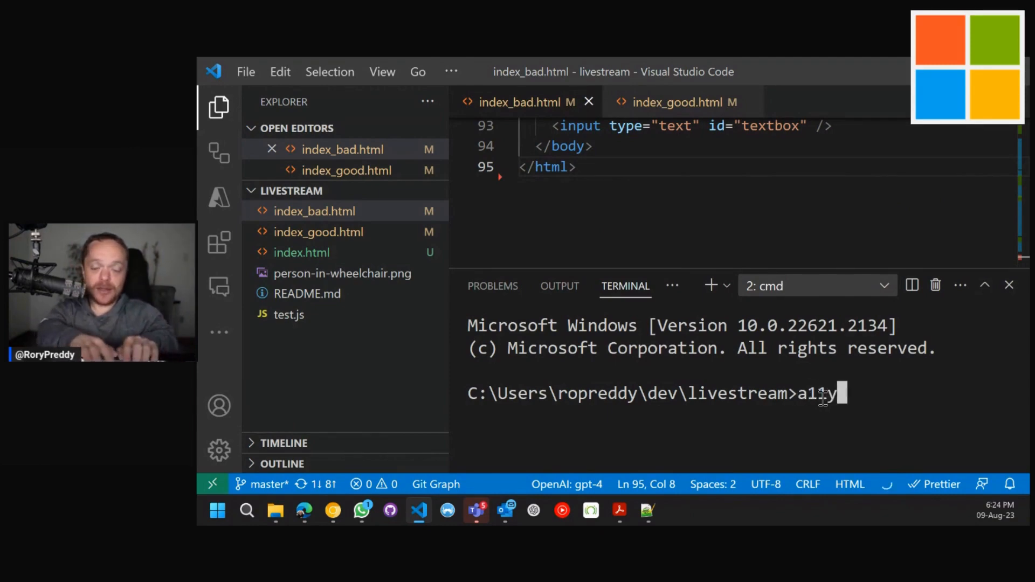
text(--fix)
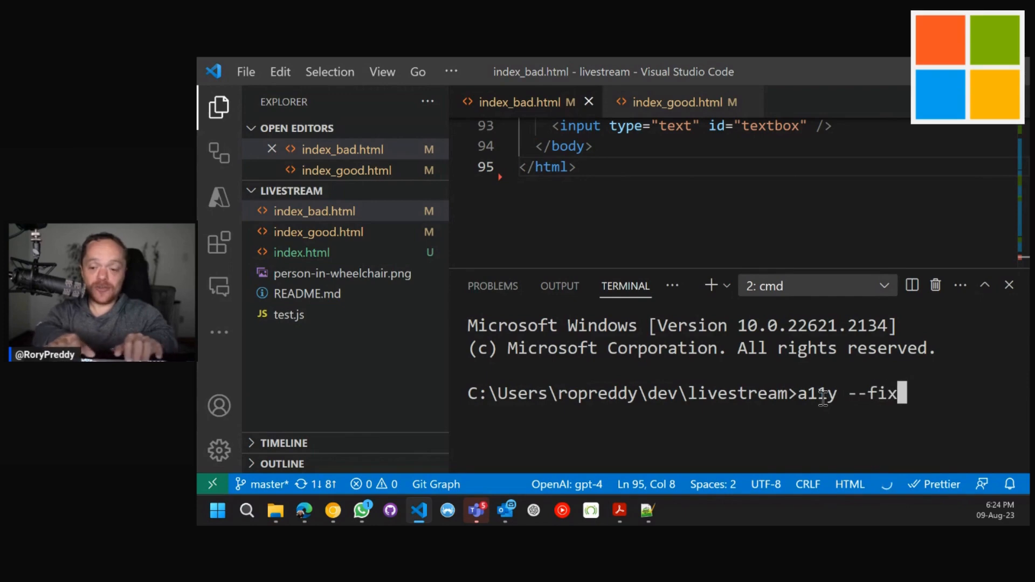
text(--scan)
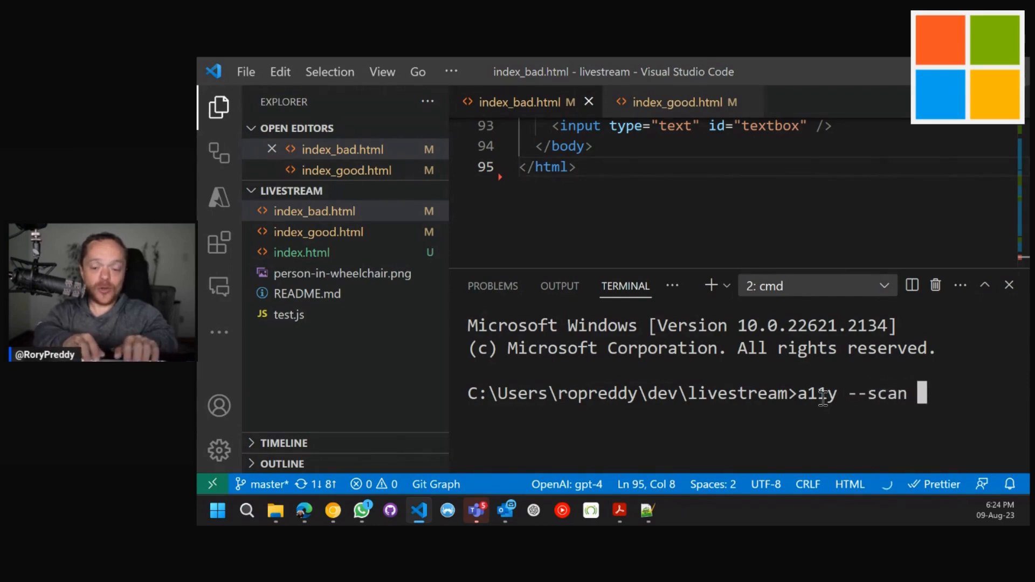
text(index_bad.html)
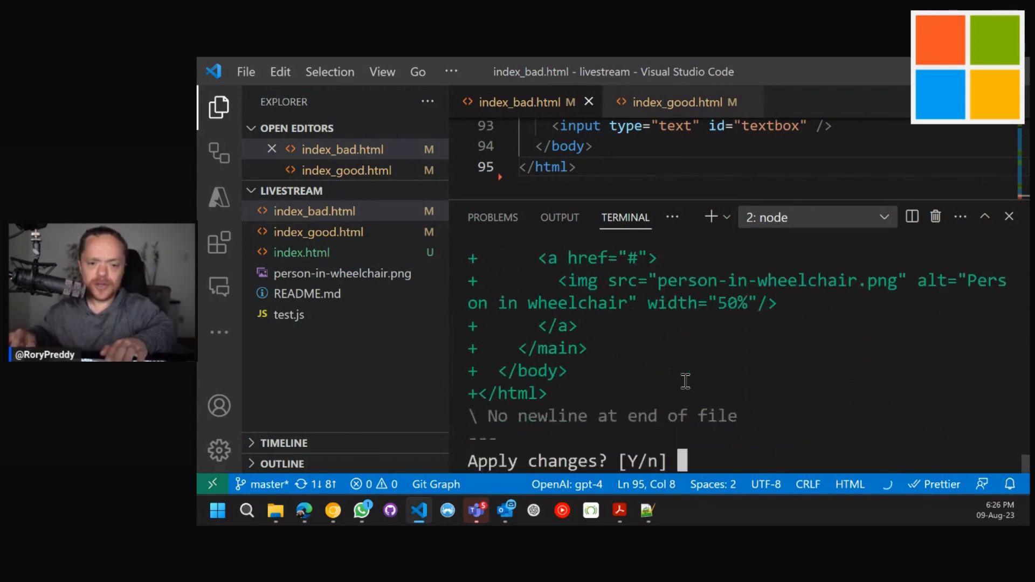
Answer Y at each 'Apply changes?' prompt so the fixes are written to index_bad.html.
text(Y)
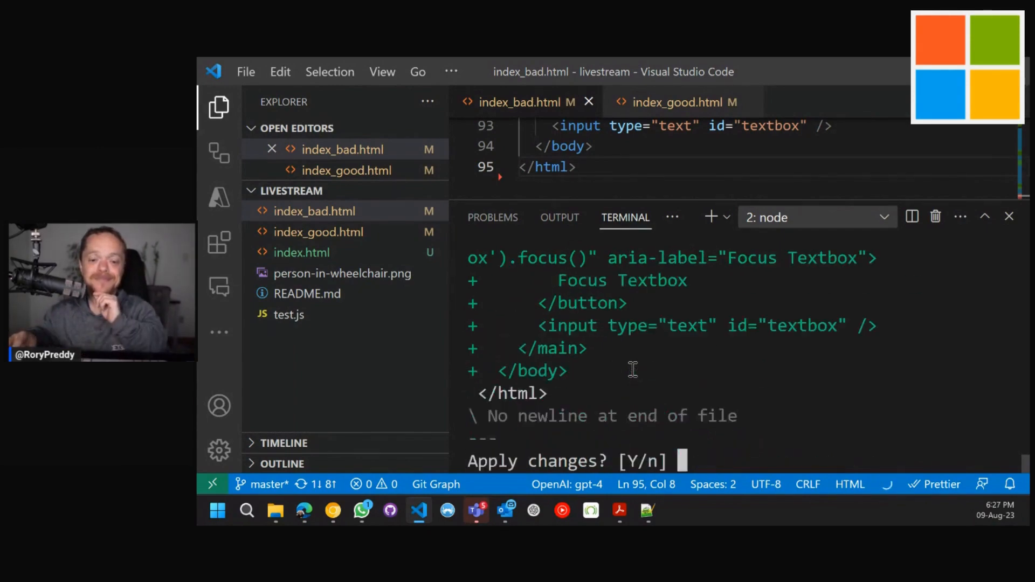
text(Y)
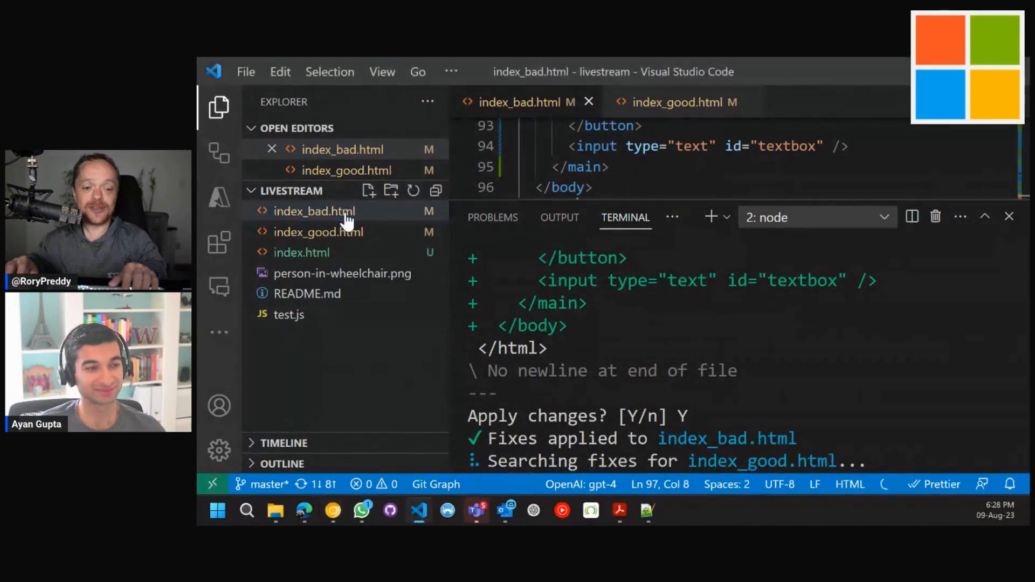
Reveal index_bad.html in File Explorer and launch it in the browser.
right_click(314, 212)
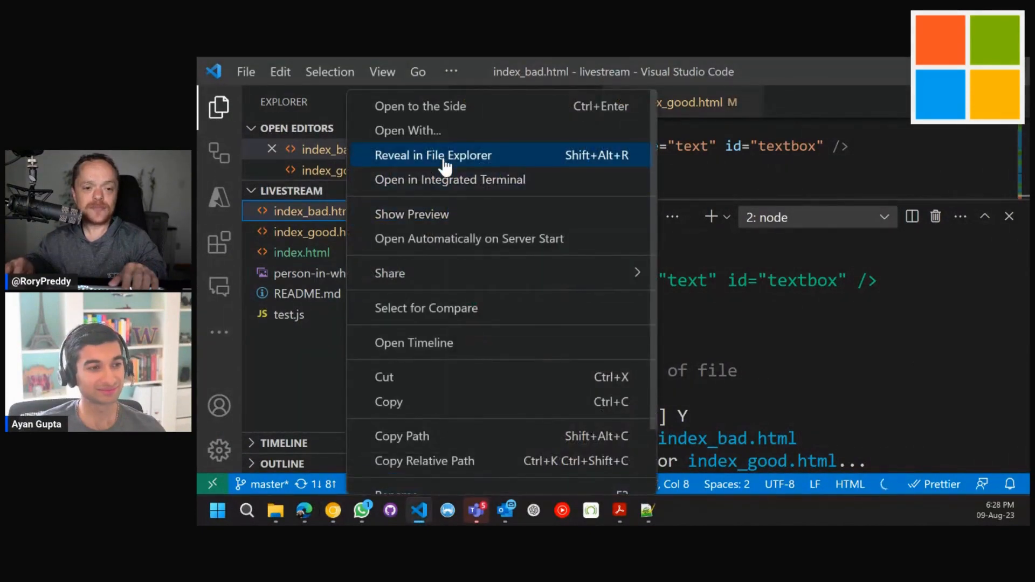
click(433, 155)
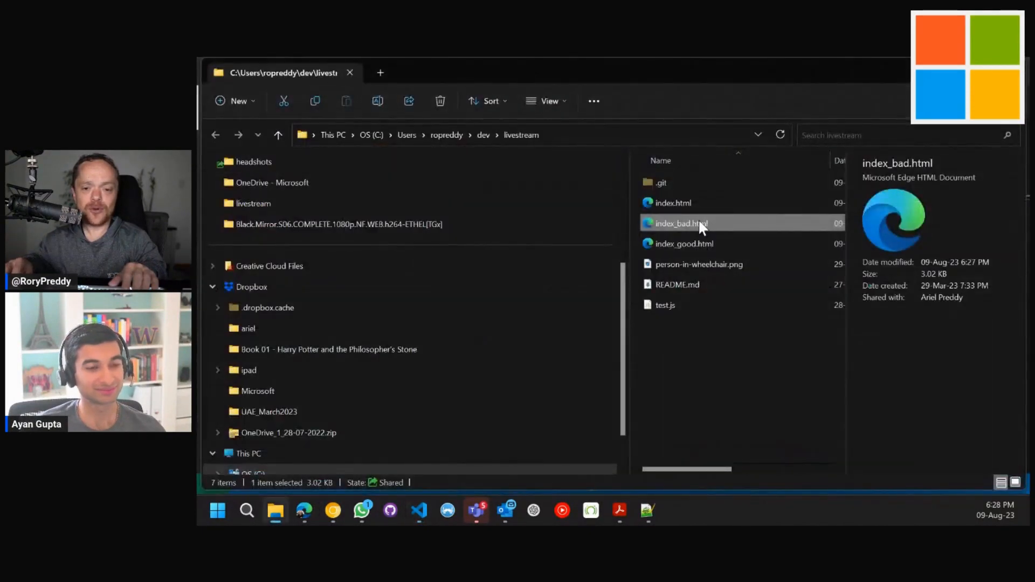
double_click(682, 223)
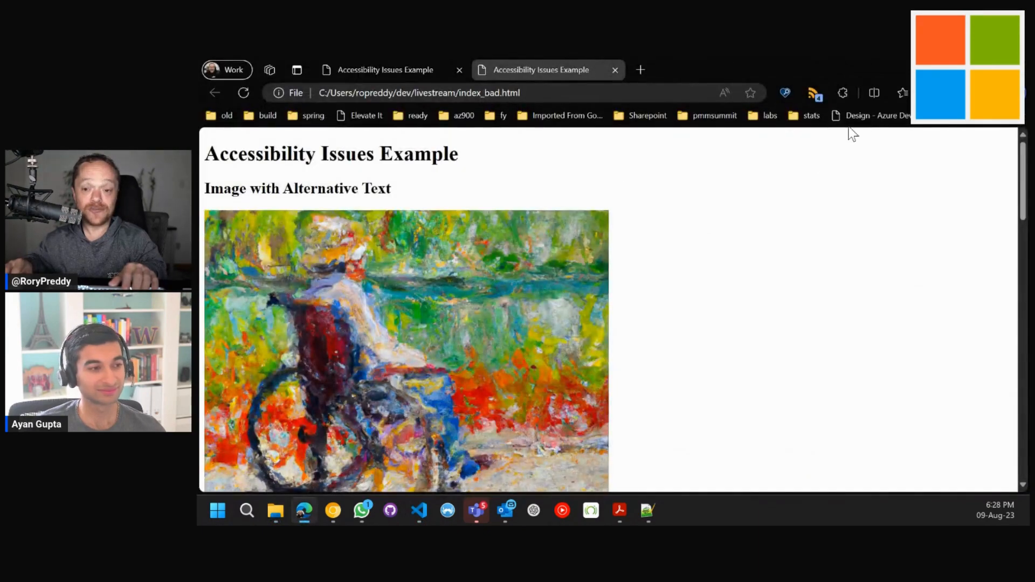
Run FastPass from Accessibility Insights; the #textbox input still fails the label check.
click(785, 93)
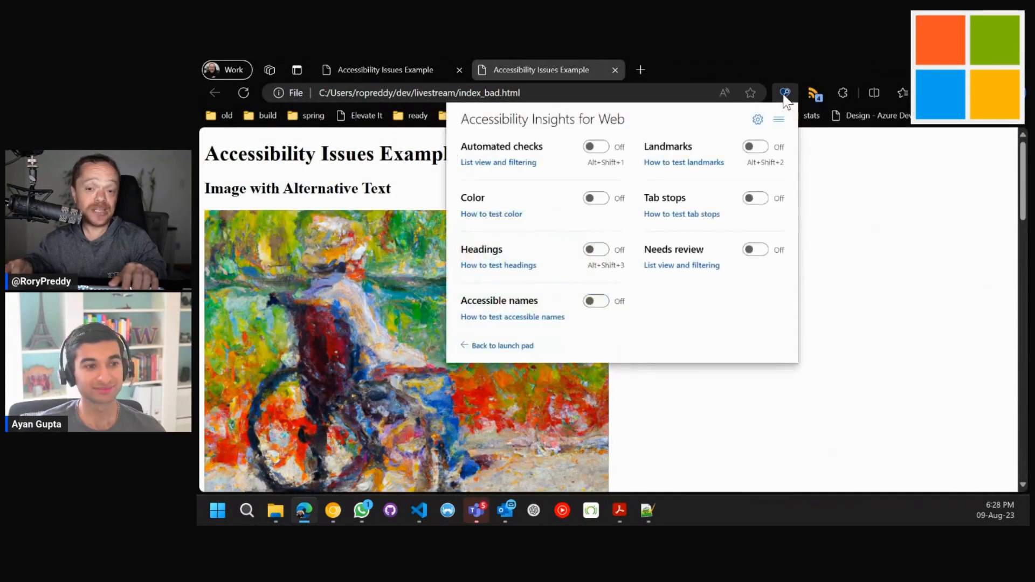
click(777, 119)
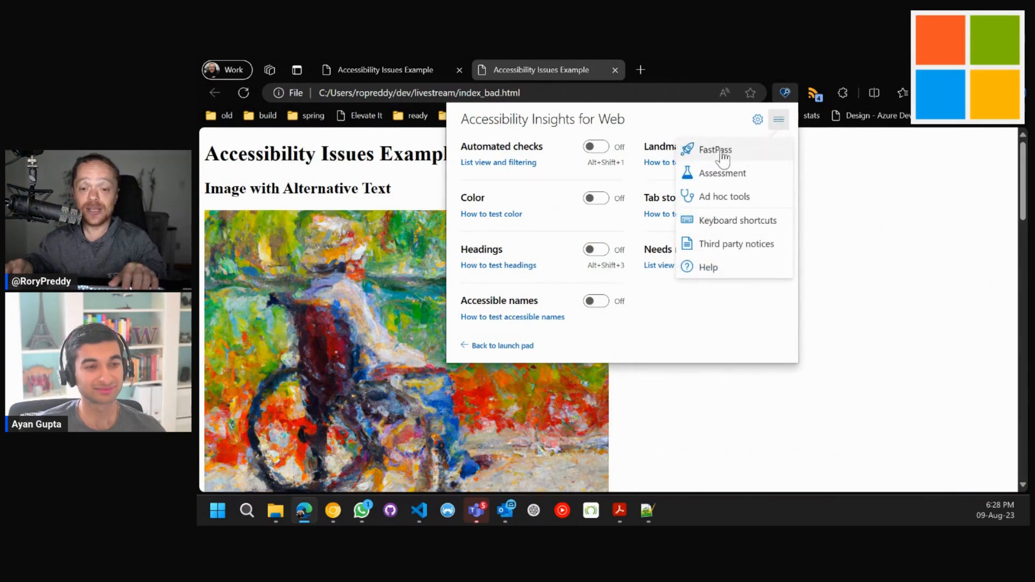
click(715, 150)
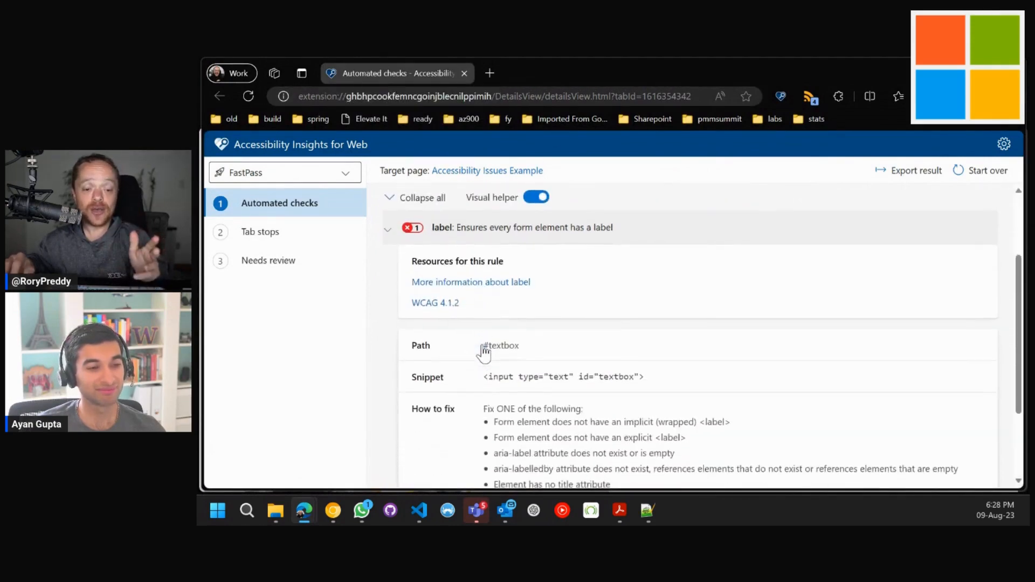
mouse_move(563, 383)
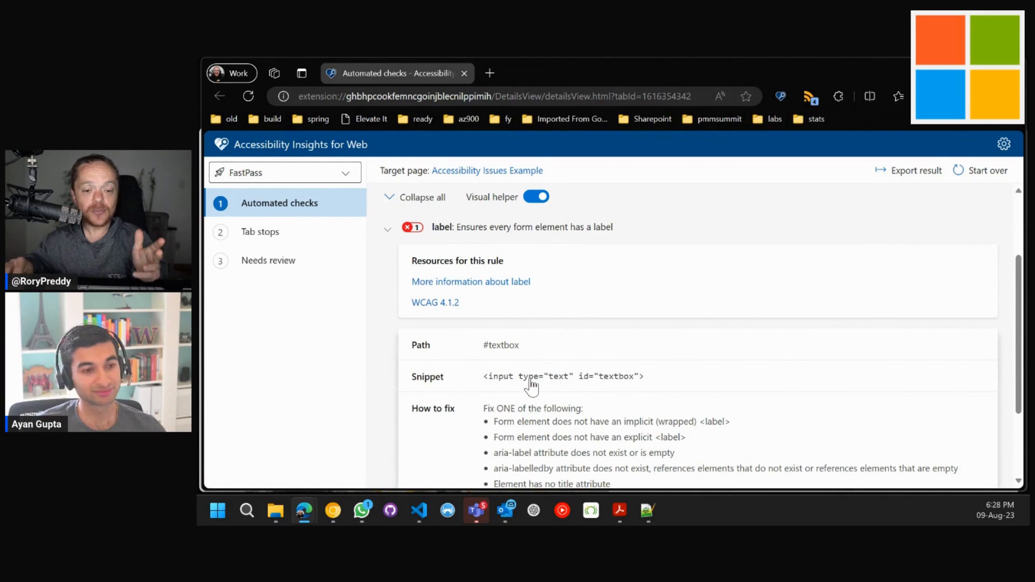
scroll(down, 3)
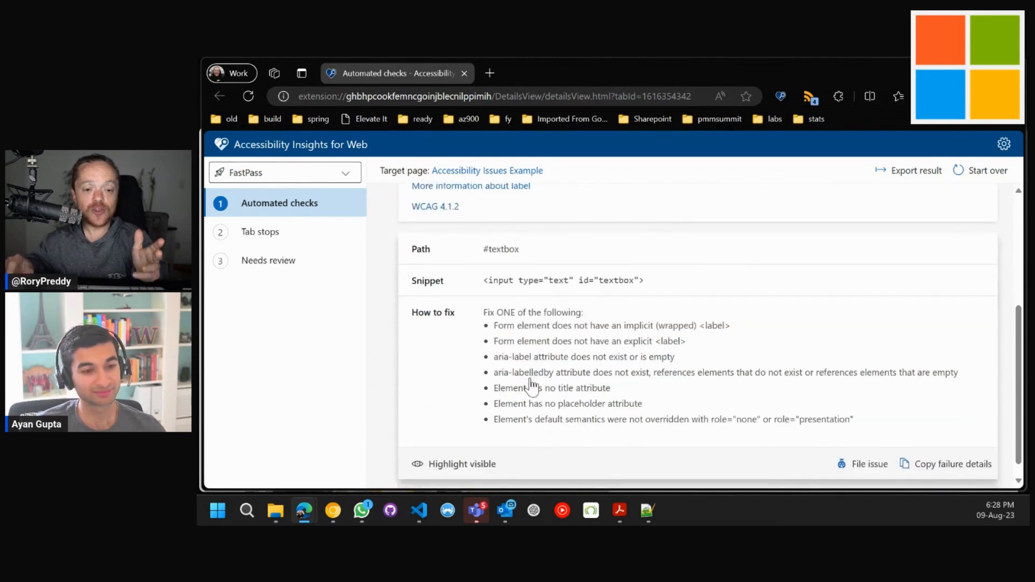